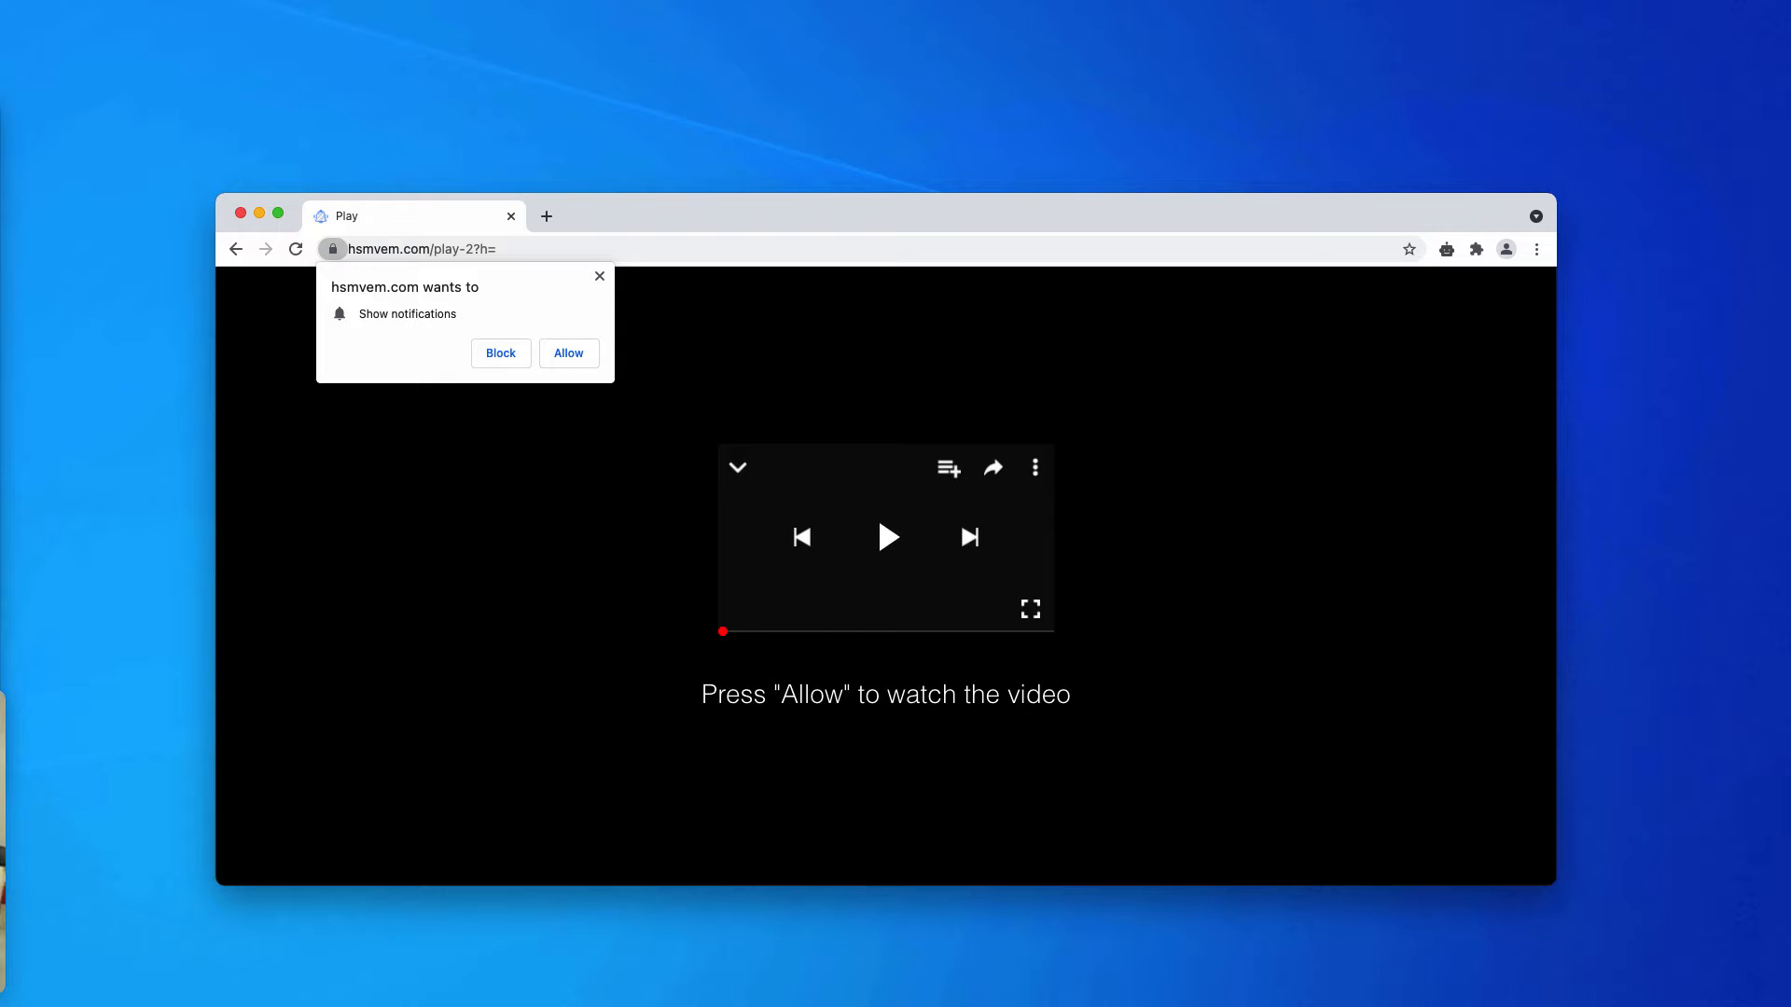
mouse_move(370, 259)
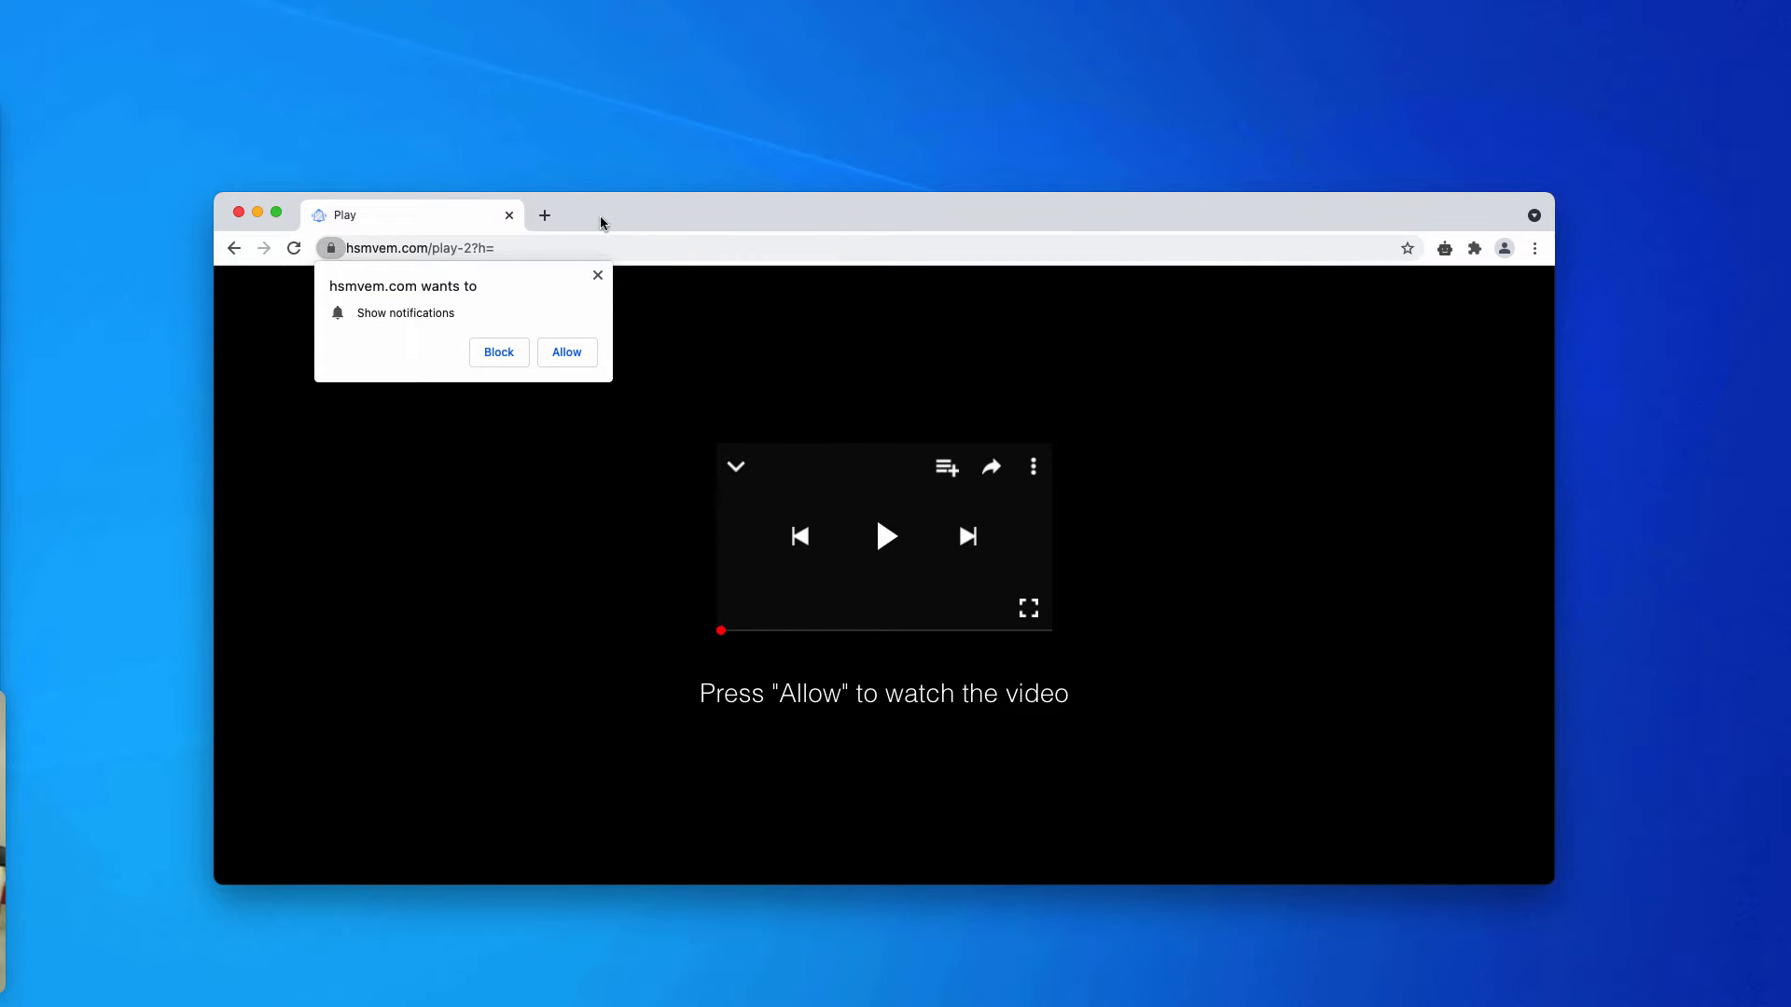
mouse_move(659, 217)
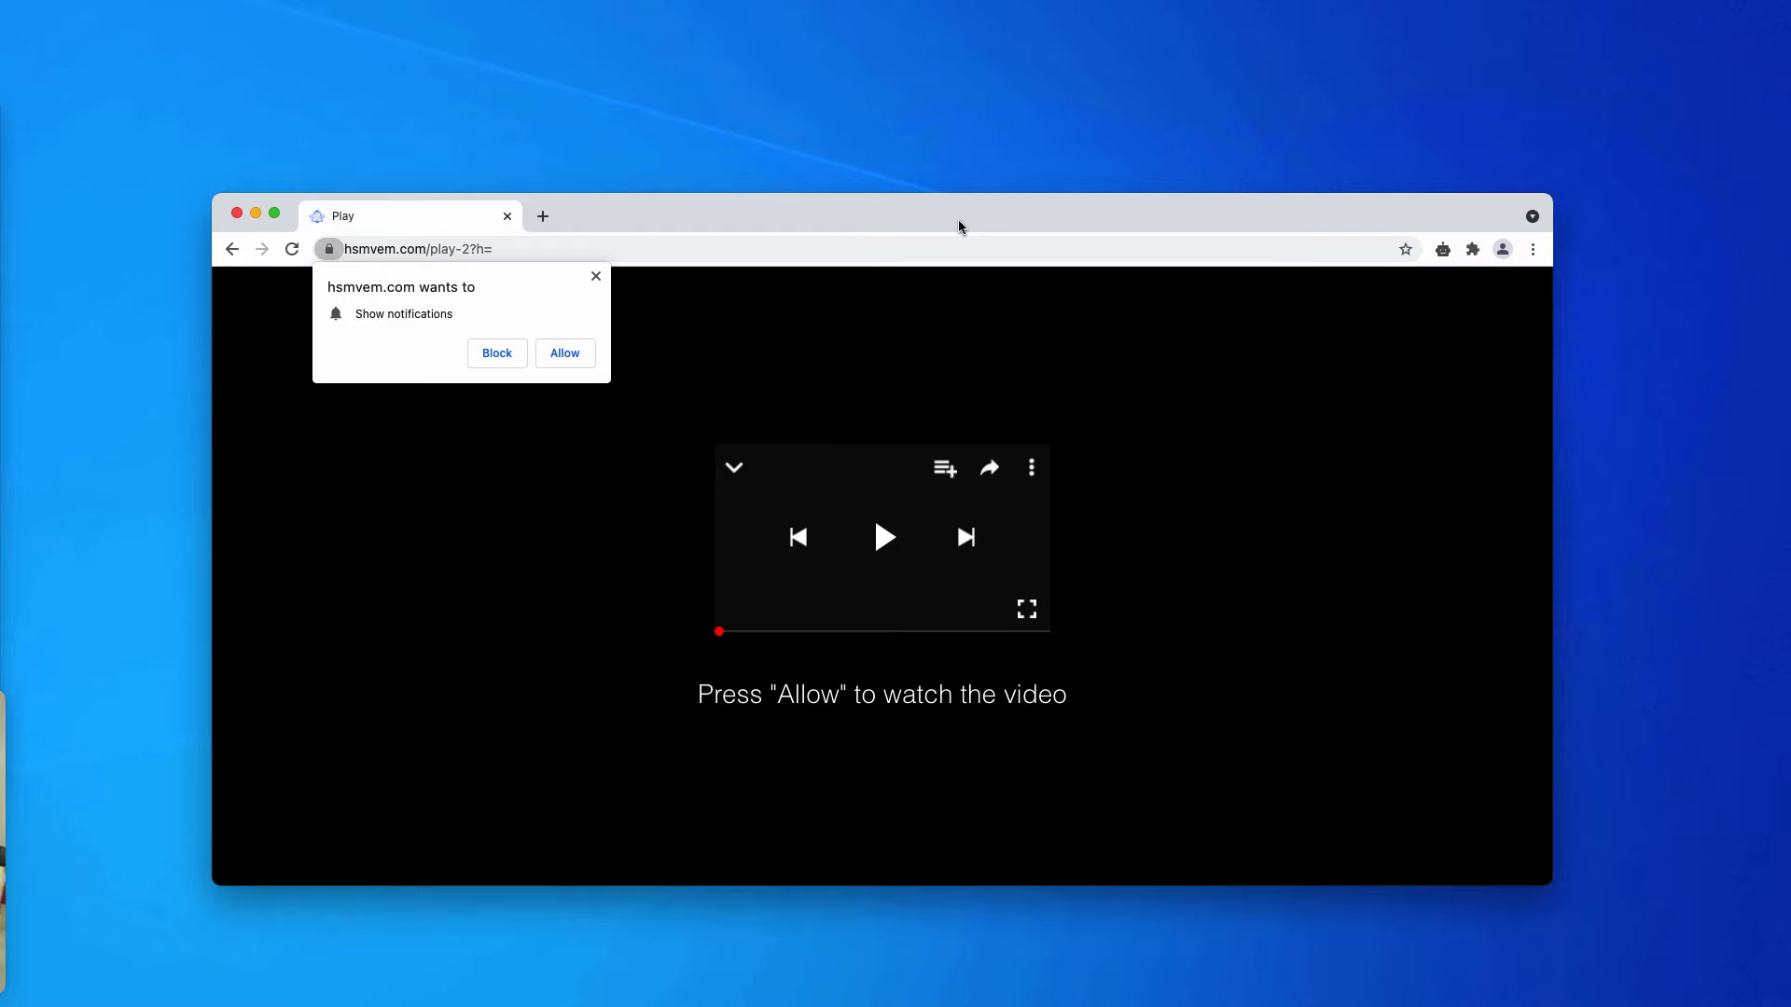
mouse_move(954, 559)
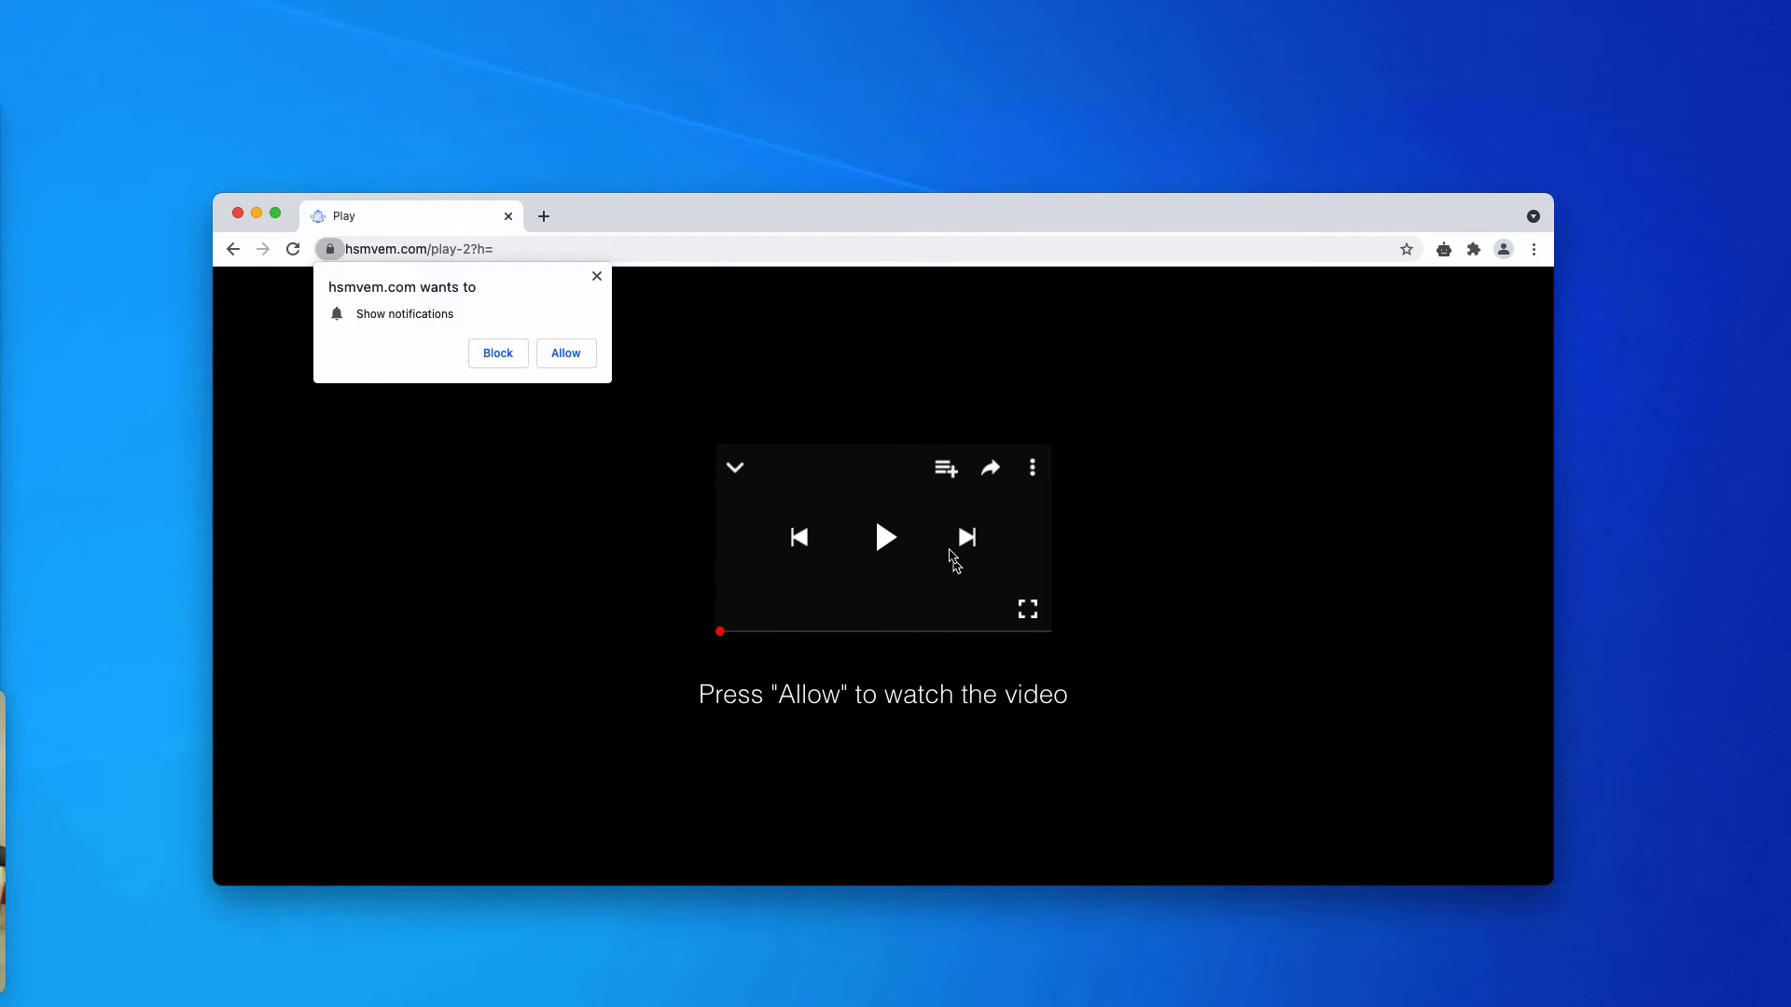
mouse_move(847, 220)
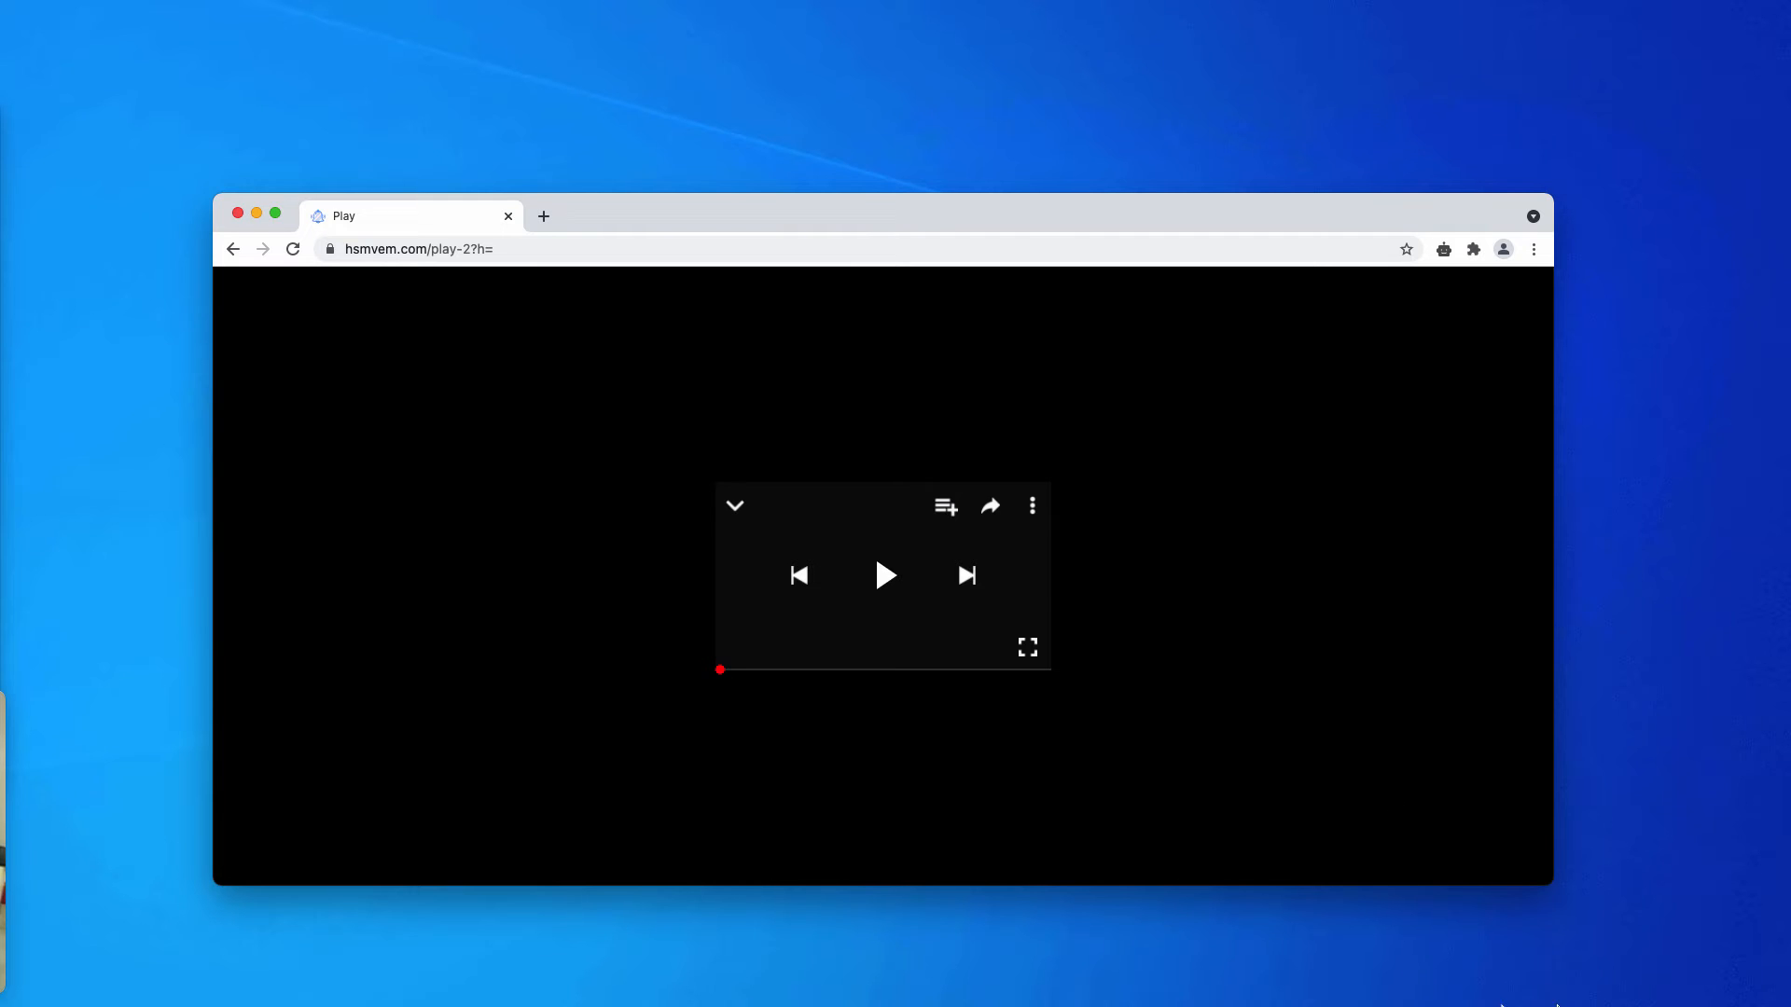
mouse_move(670, 218)
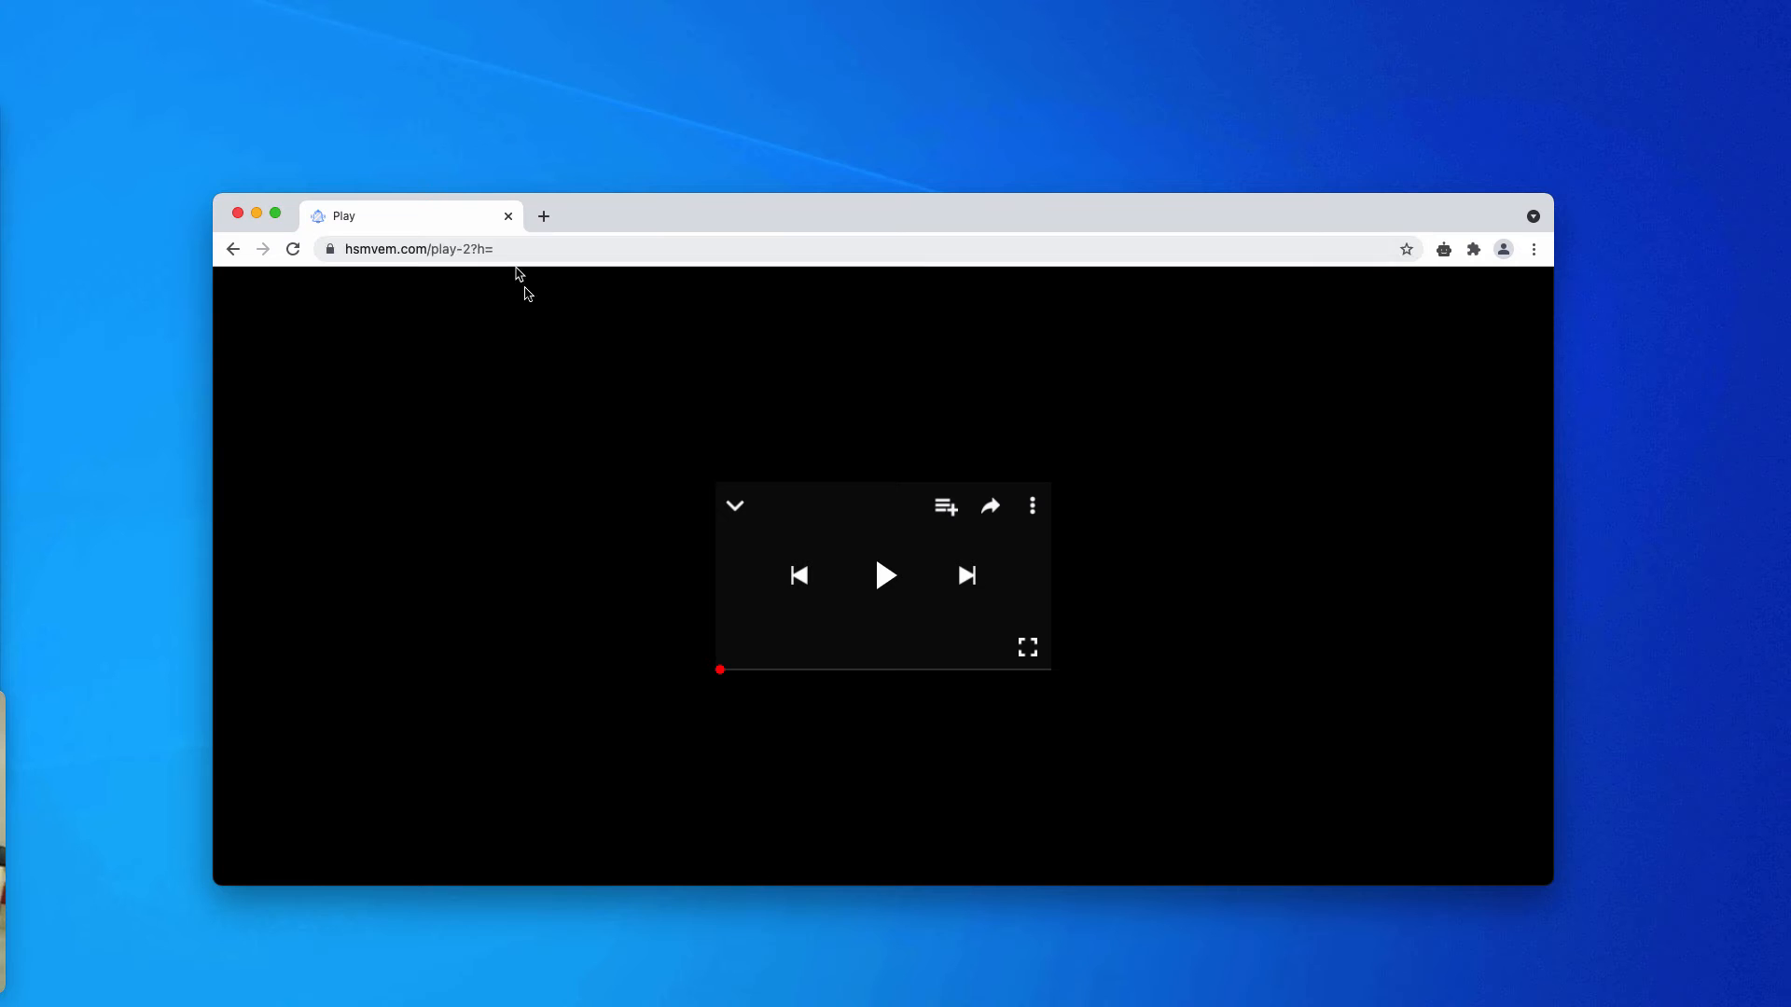
mouse_move(882, 410)
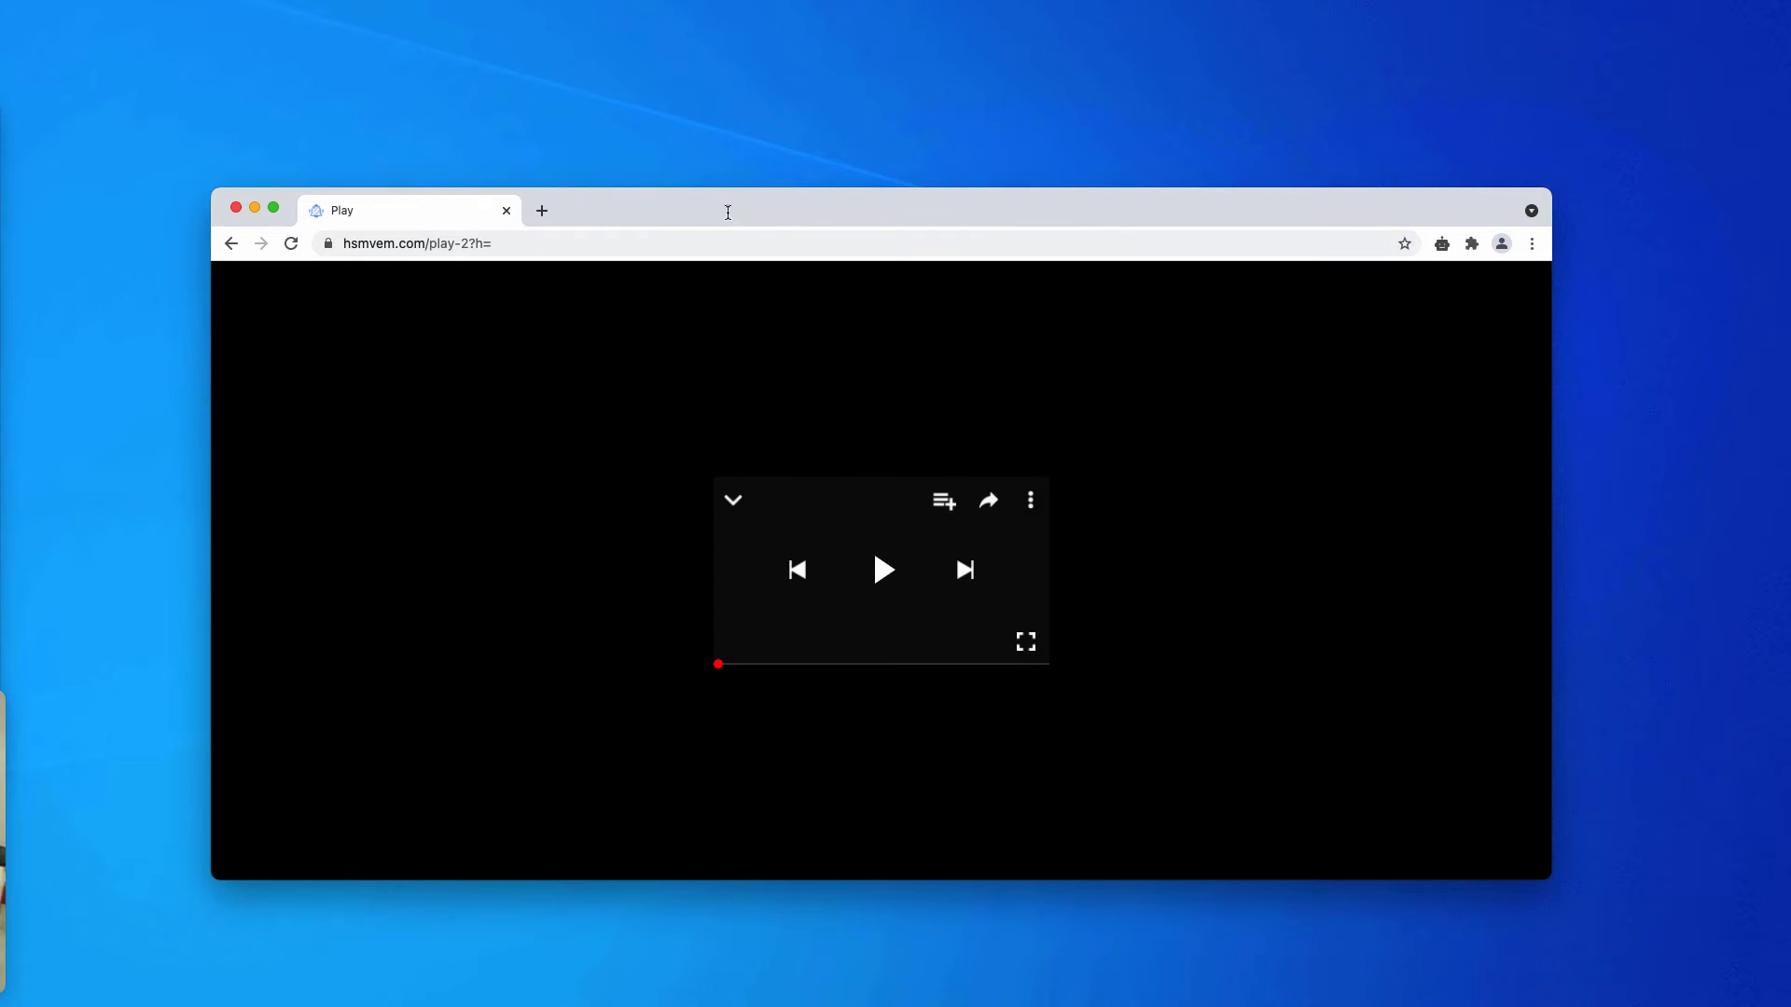
Open Chrome's three-dot main menu from the toolbar
left_click(1529, 242)
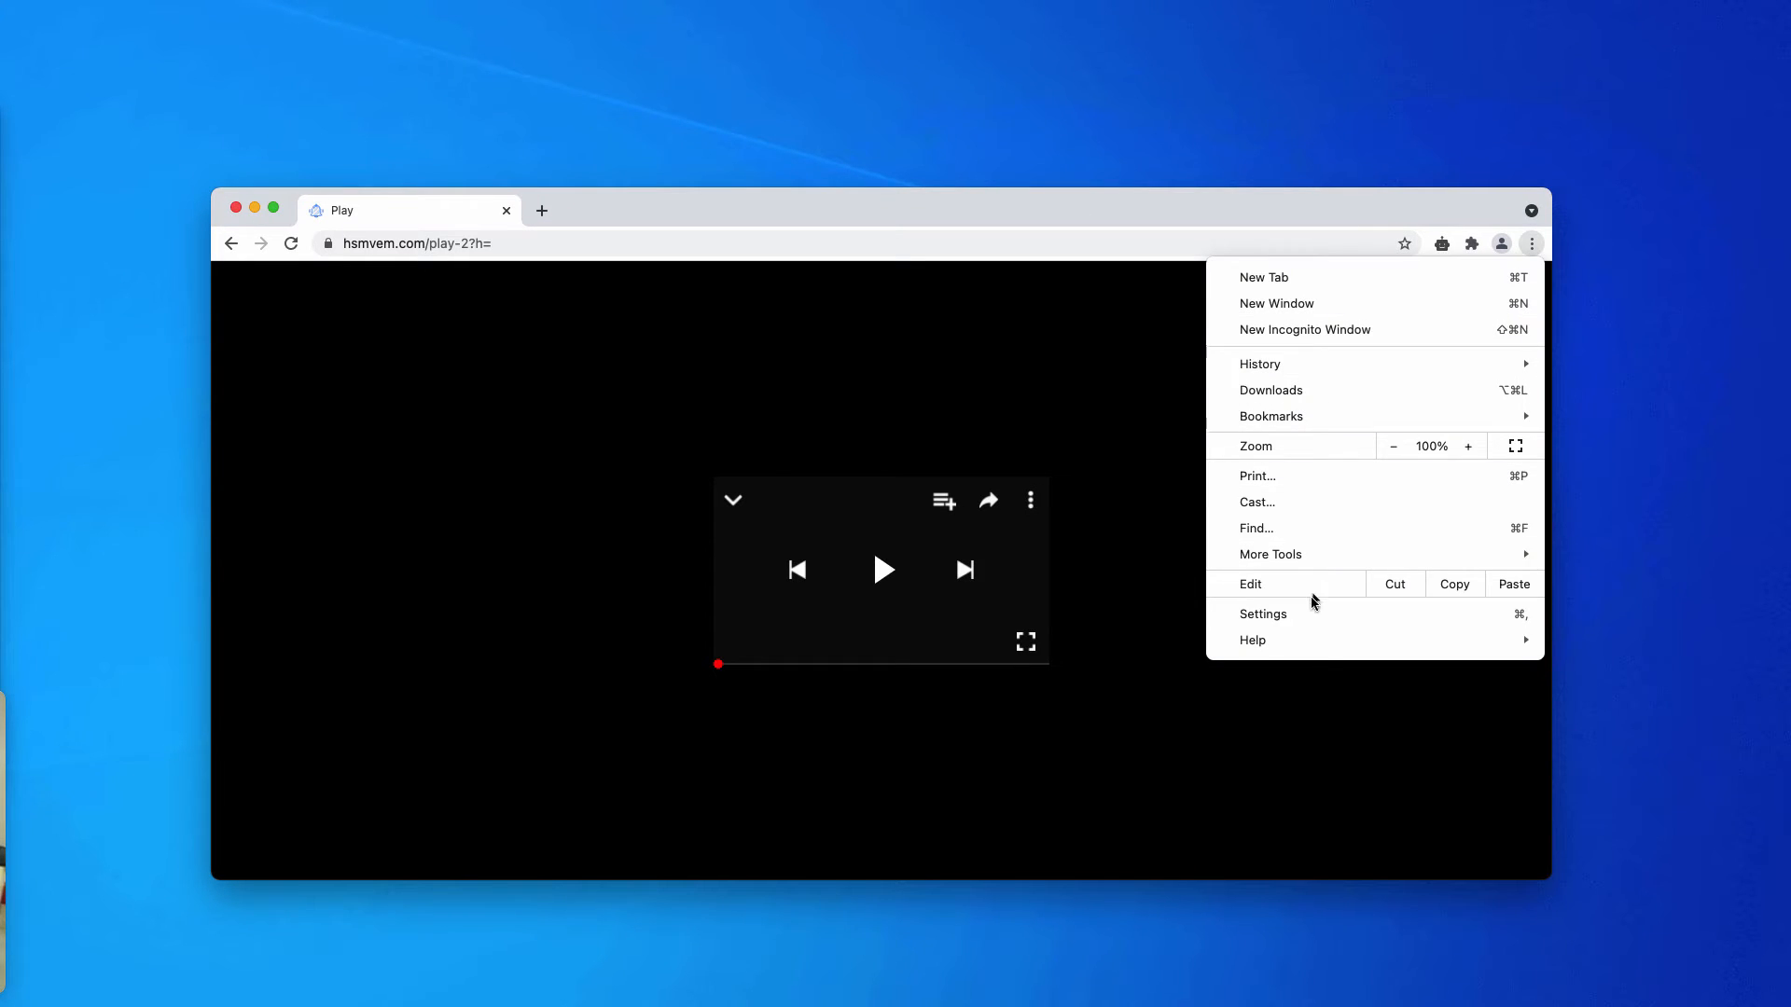
Reach Site Settings > Notifications and remove hsmvem.com's permission to send notifications
left_click(1263, 614)
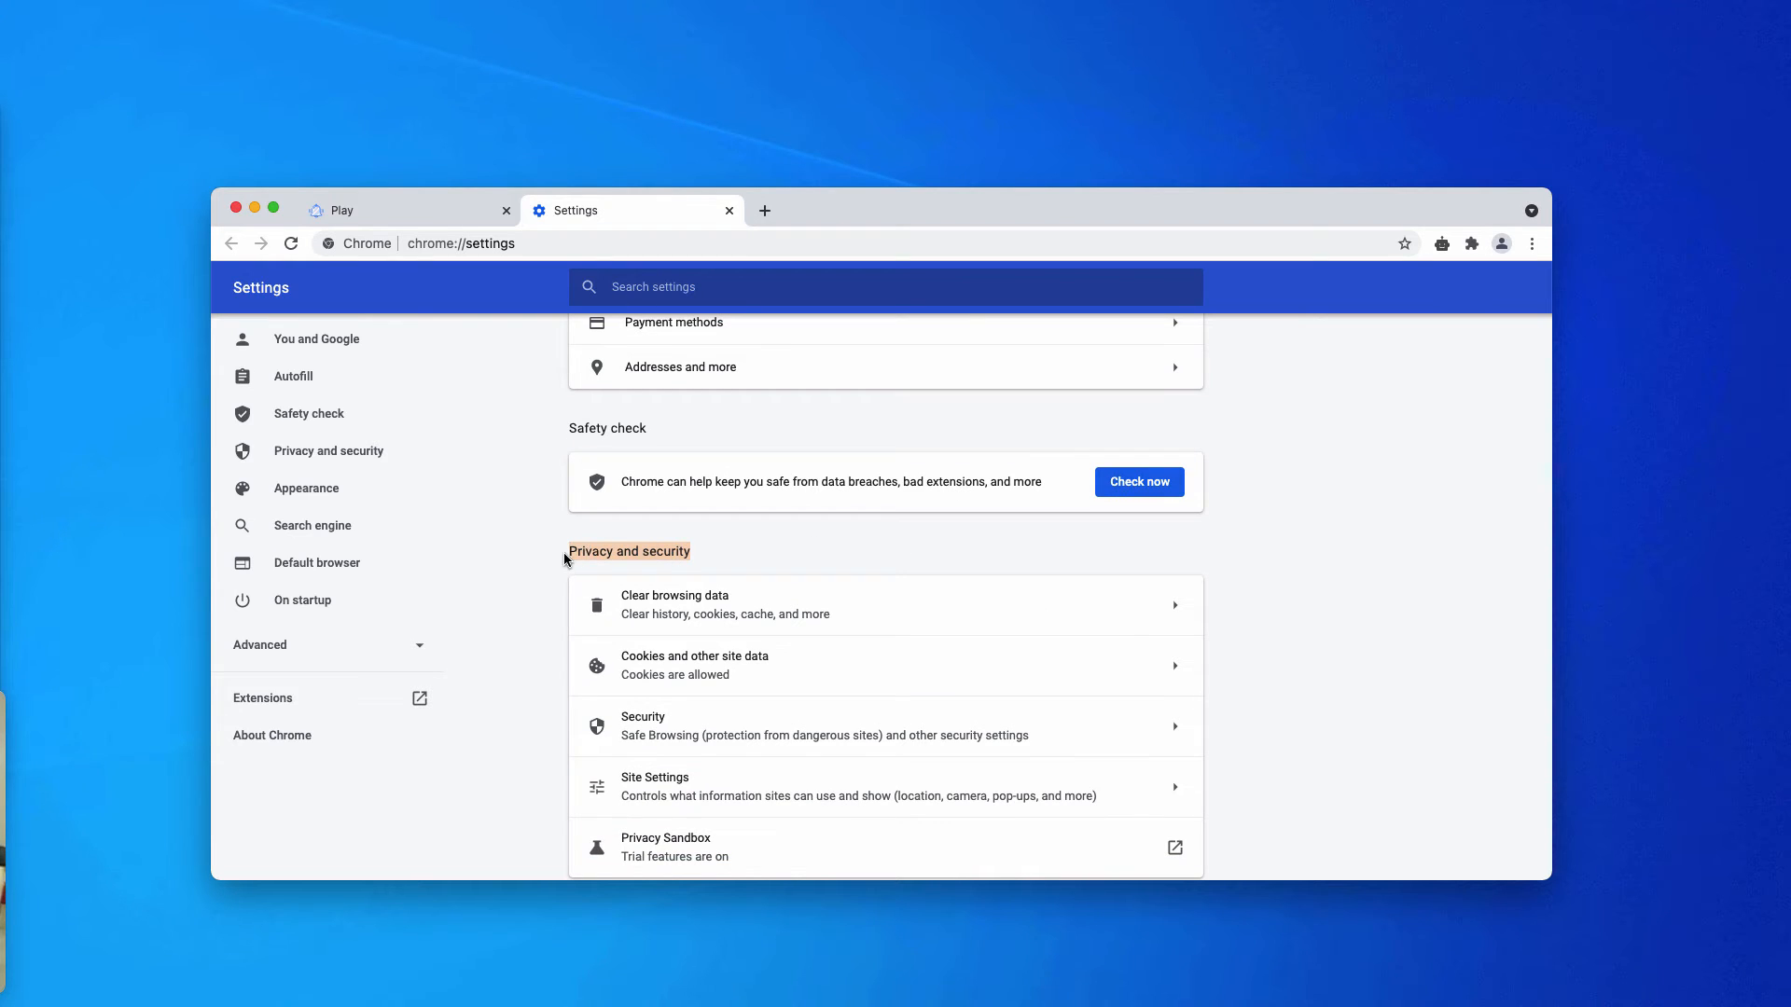
left_click(655, 785)
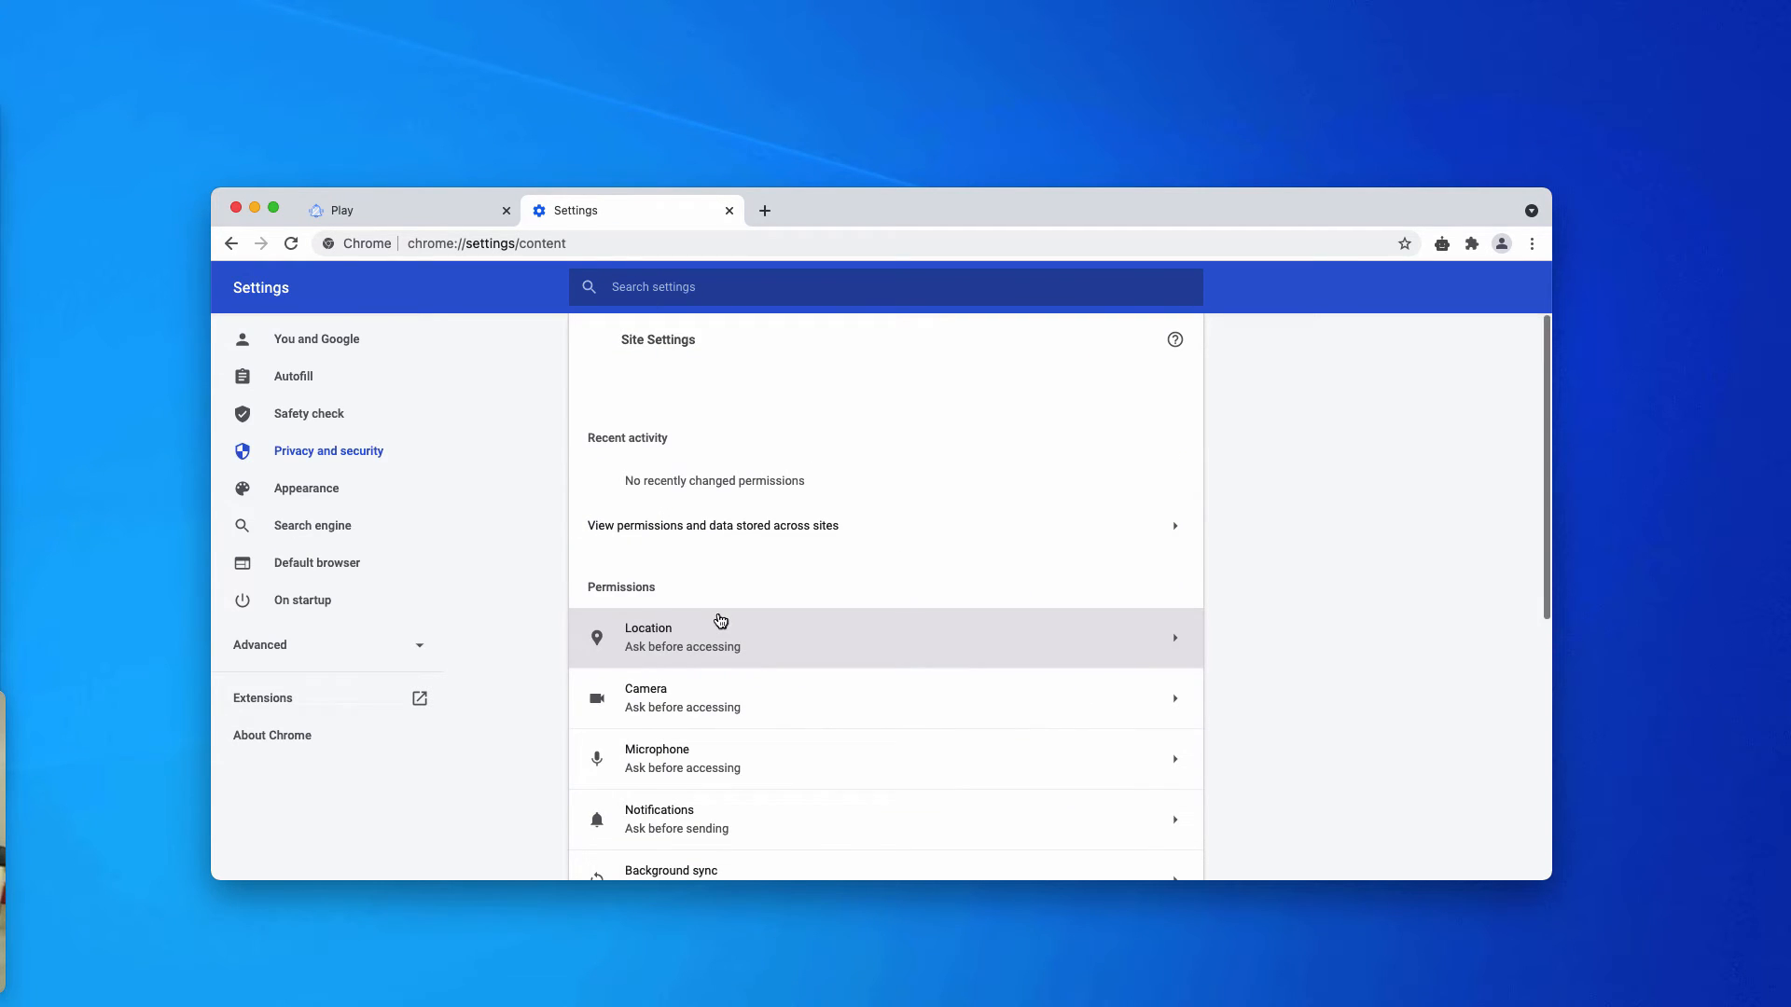
scroll("down", 3)
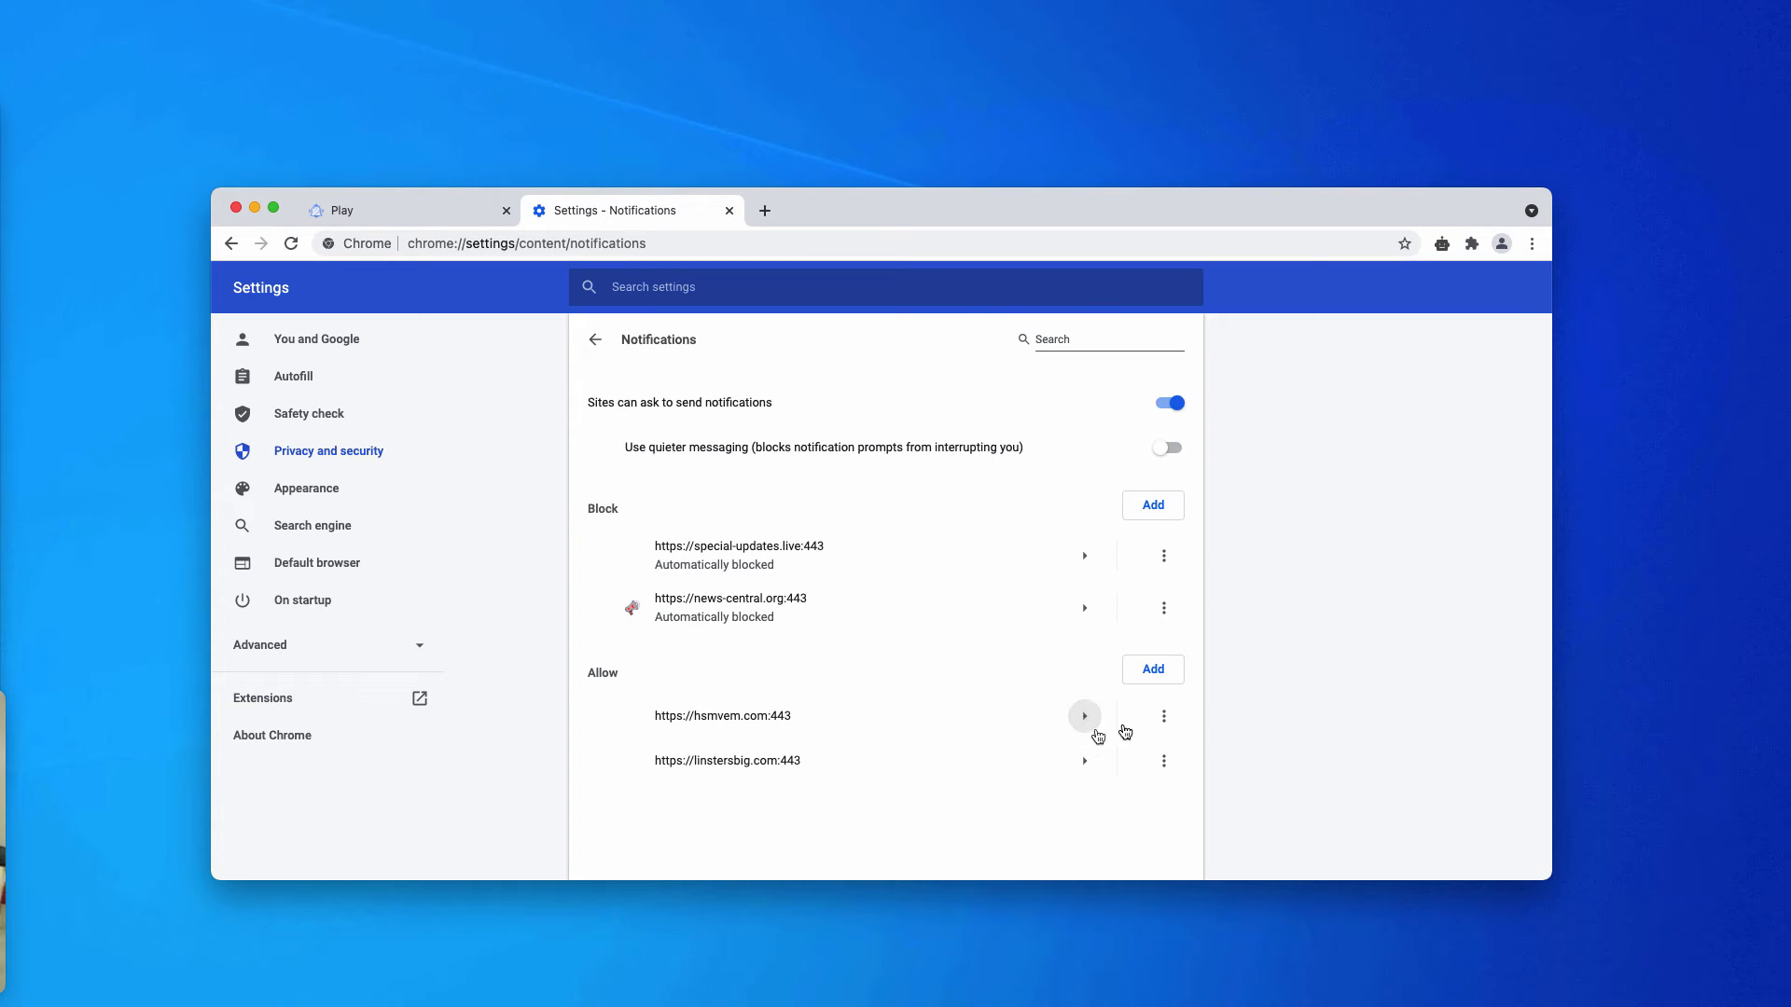
left_click(1162, 716)
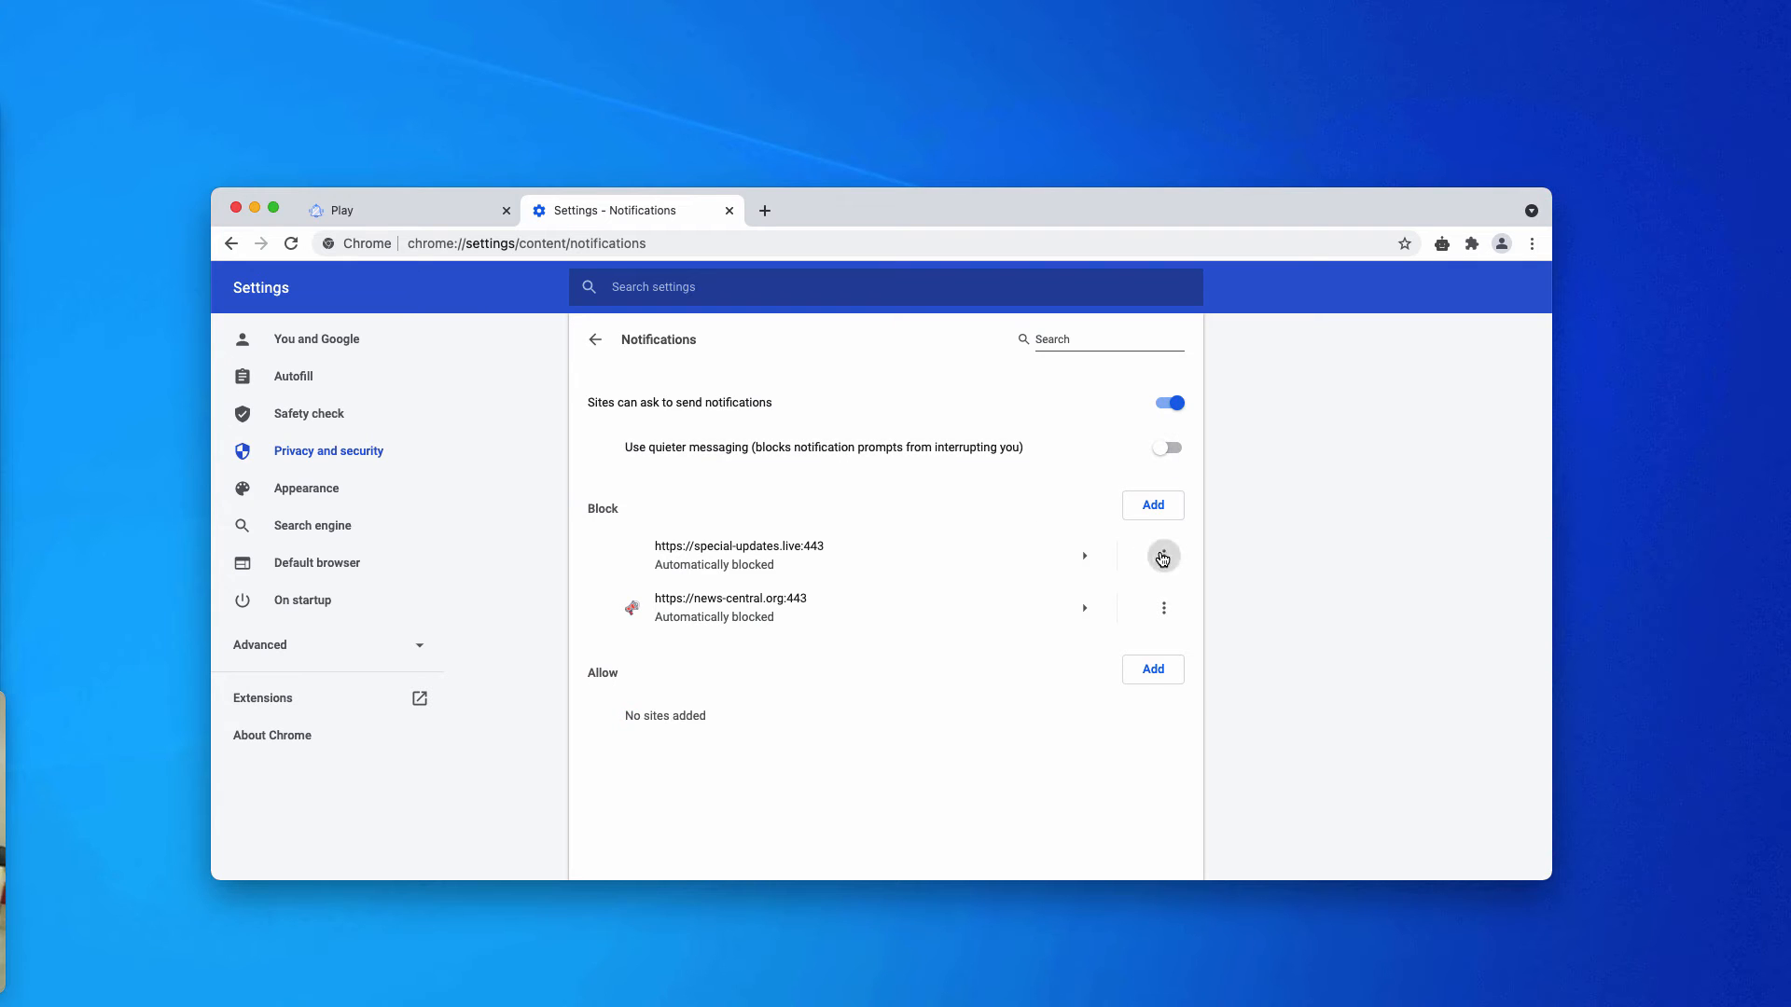
Remove the special-updates.live entry from the blocked notifications list
left_click(1162, 558)
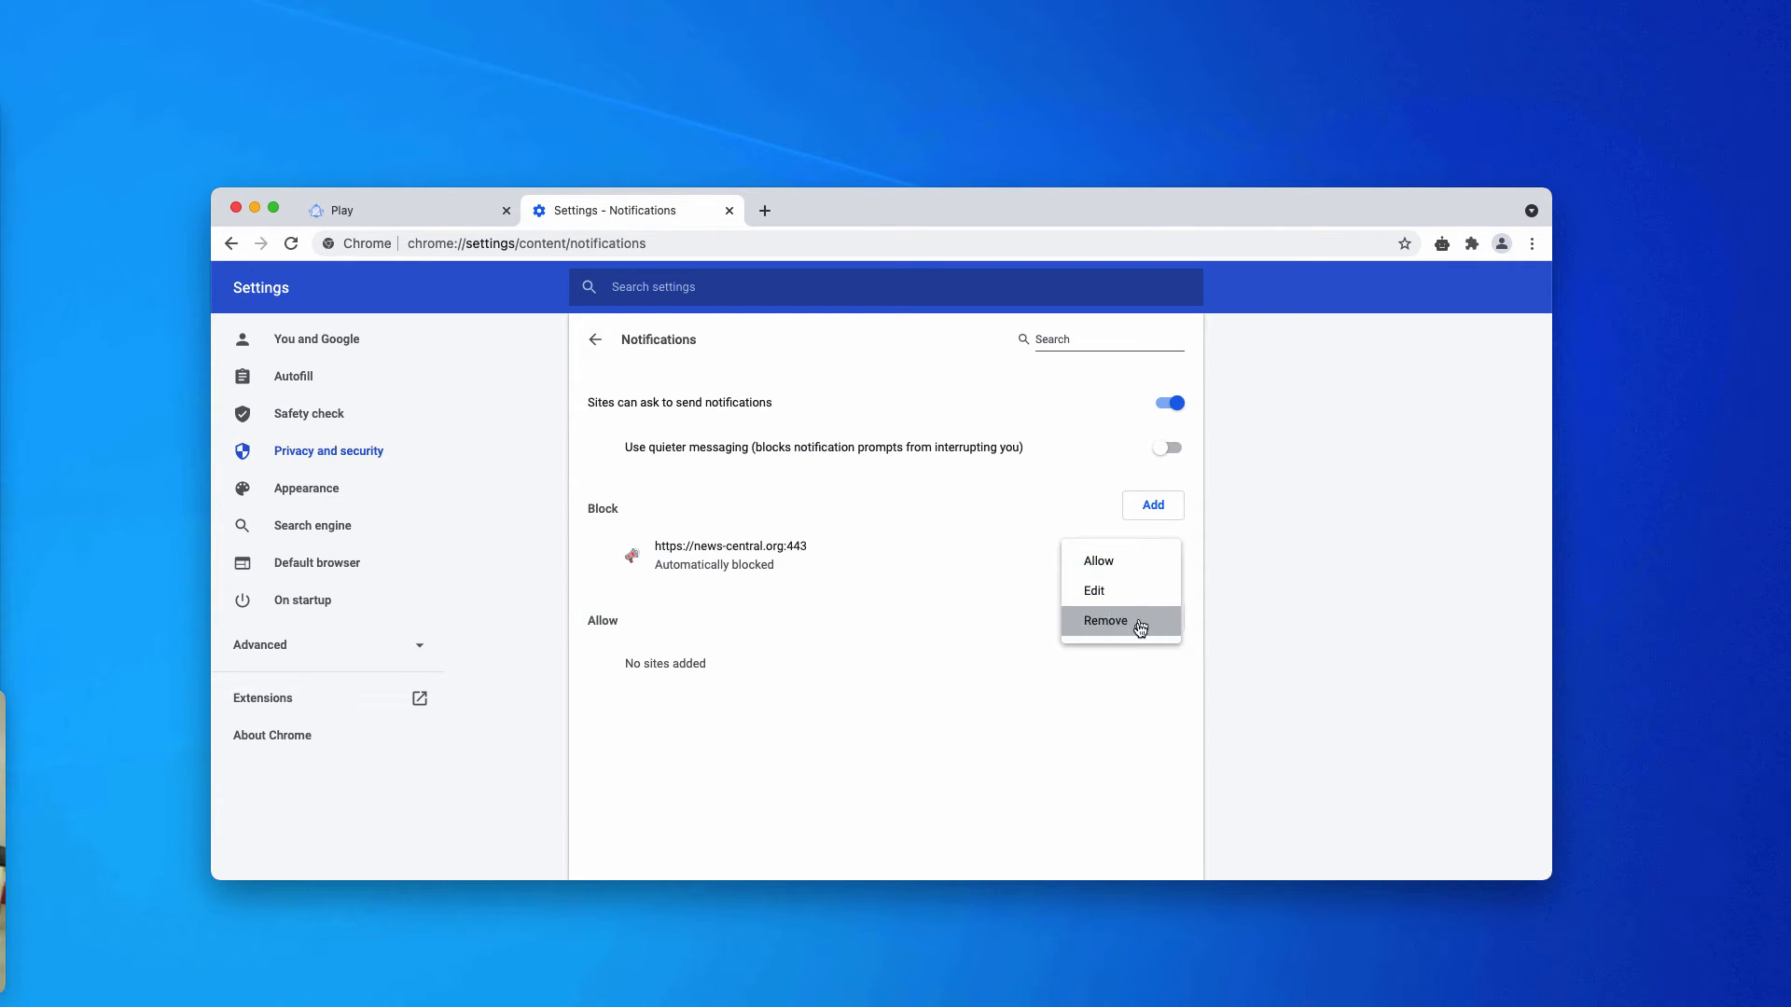
left_click(1102, 619)
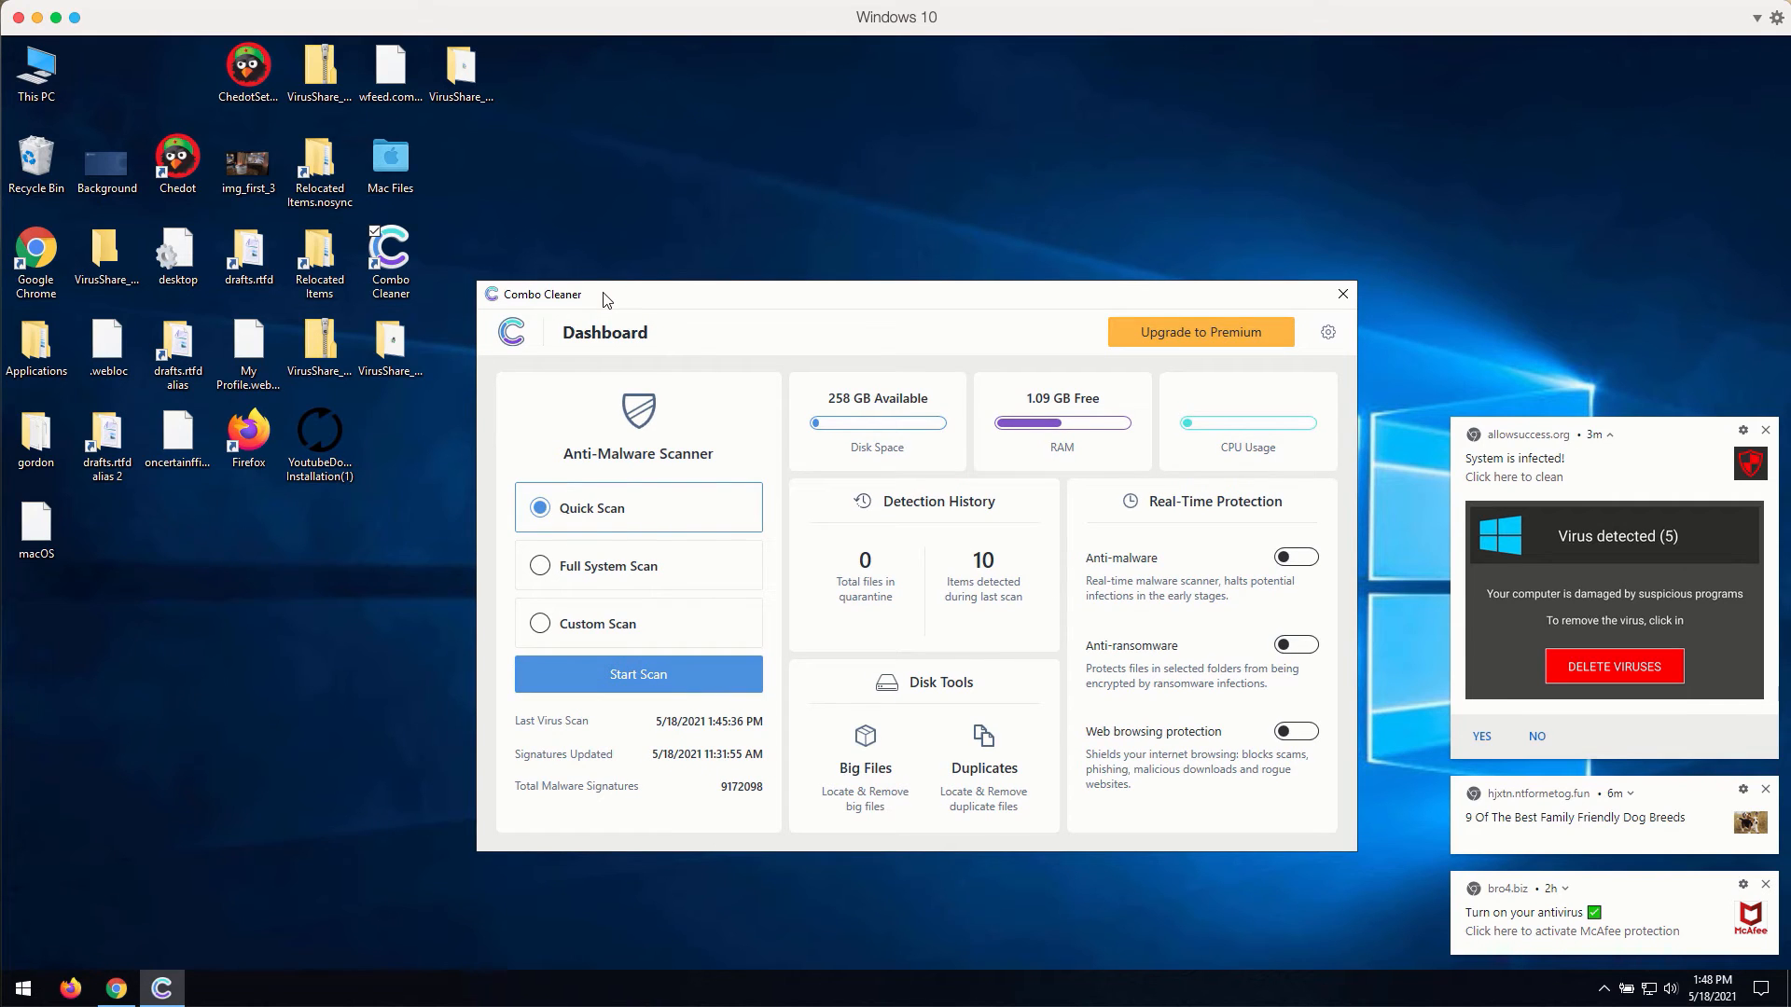
mouse_move(612, 304)
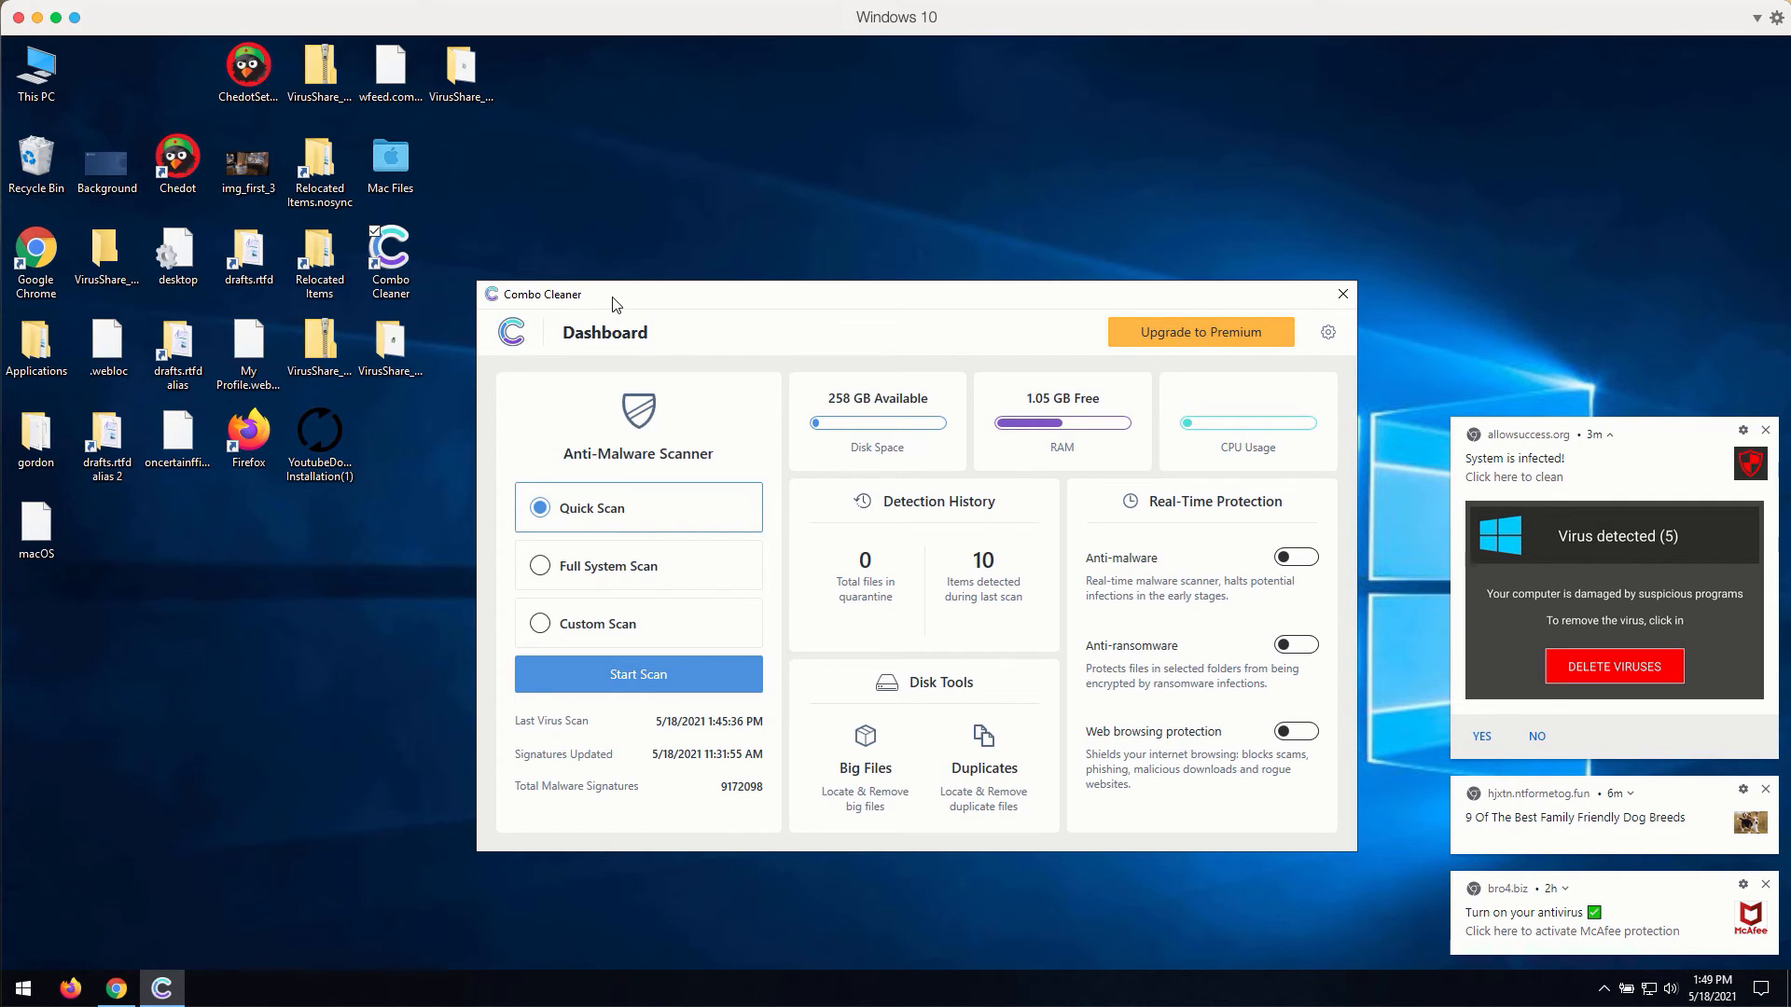
mouse_move(634, 565)
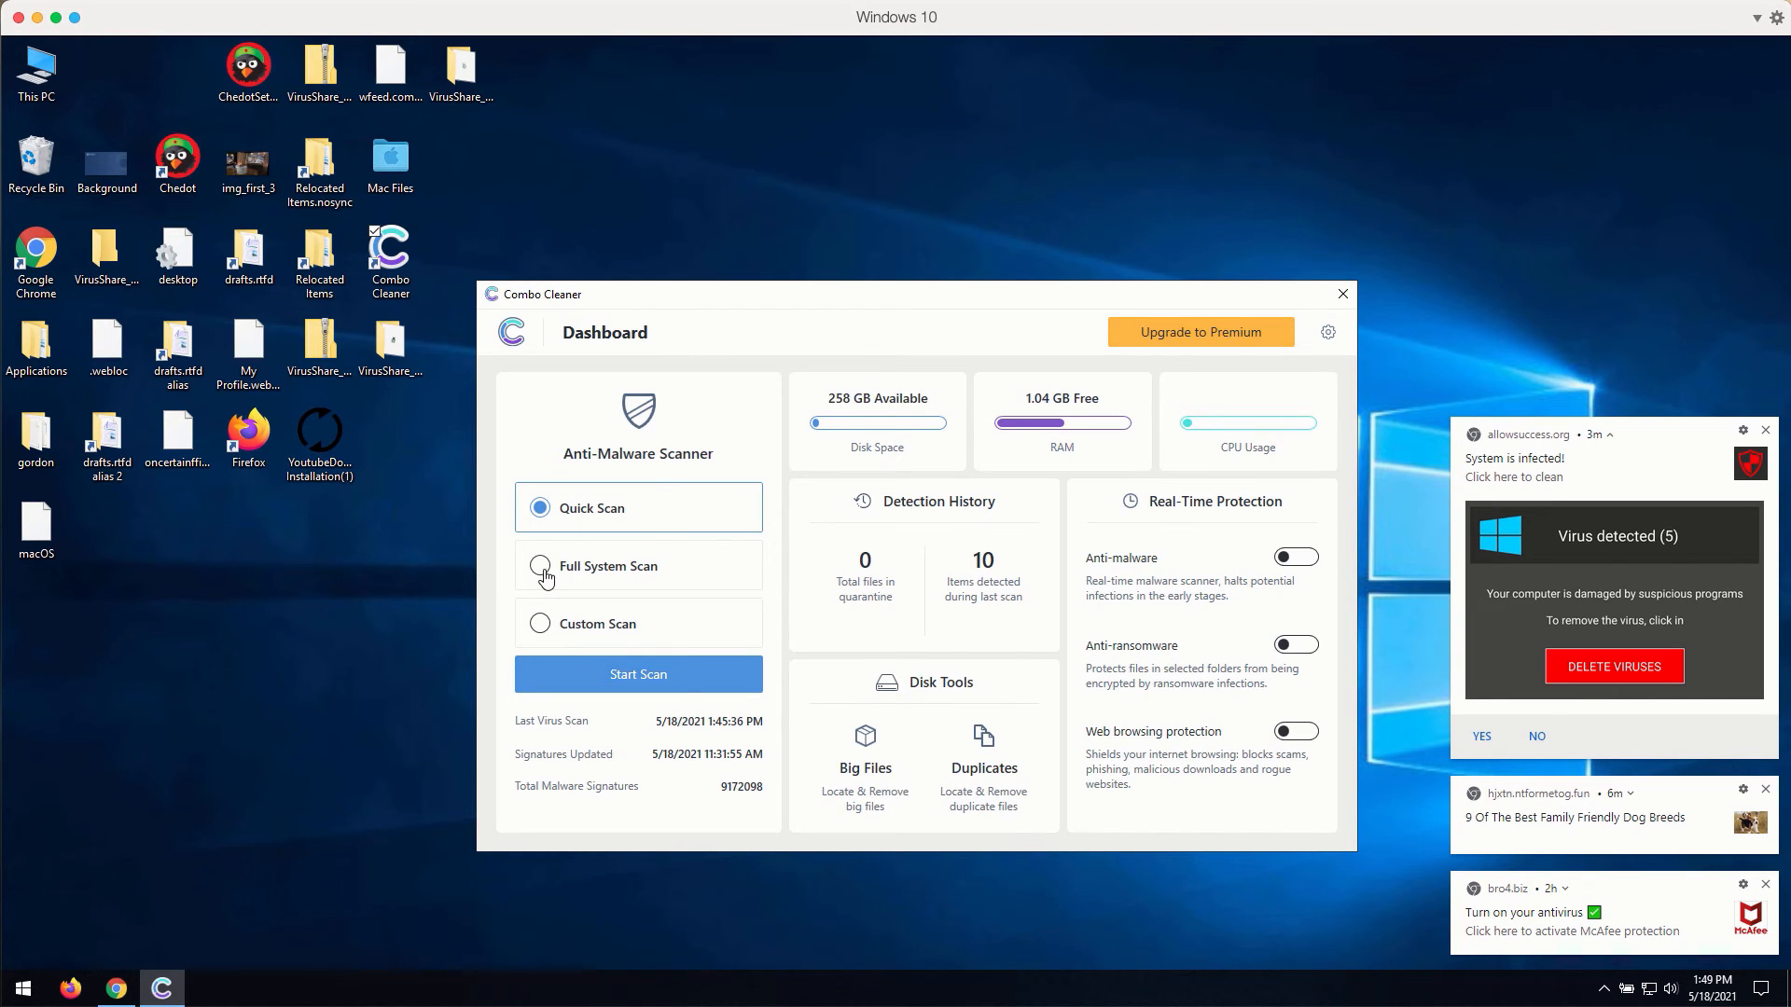
left_click(541, 565)
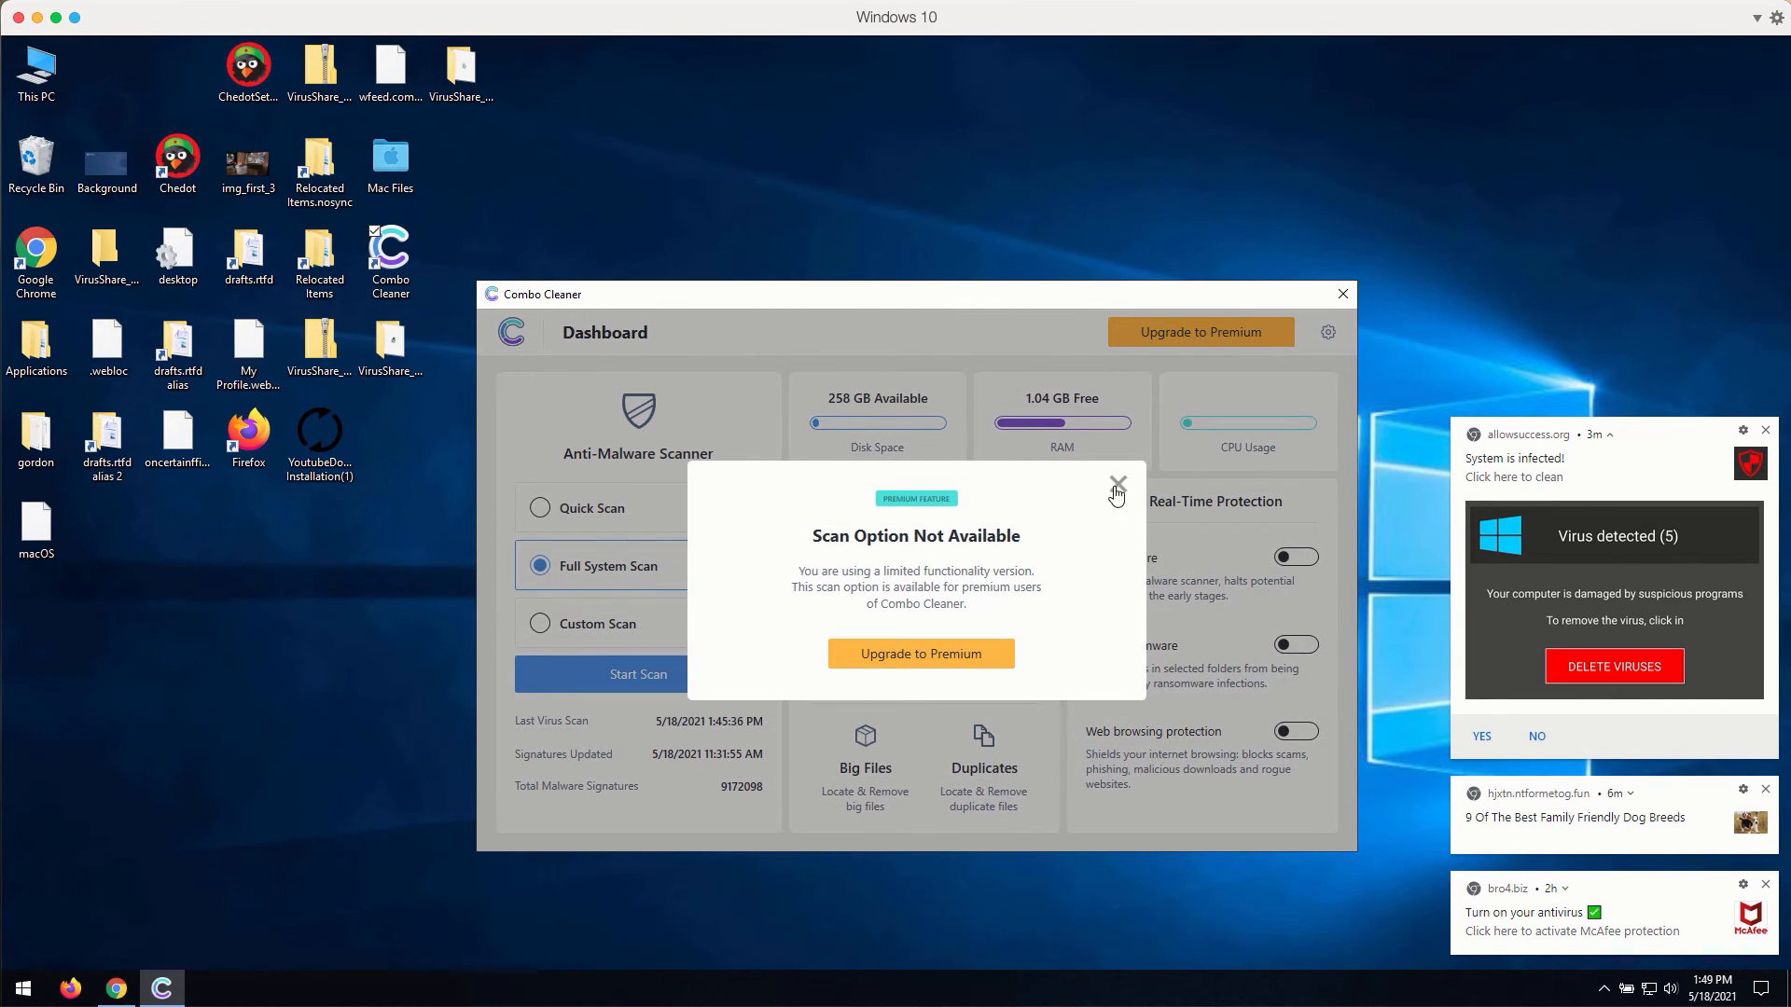
left_click(539, 623)
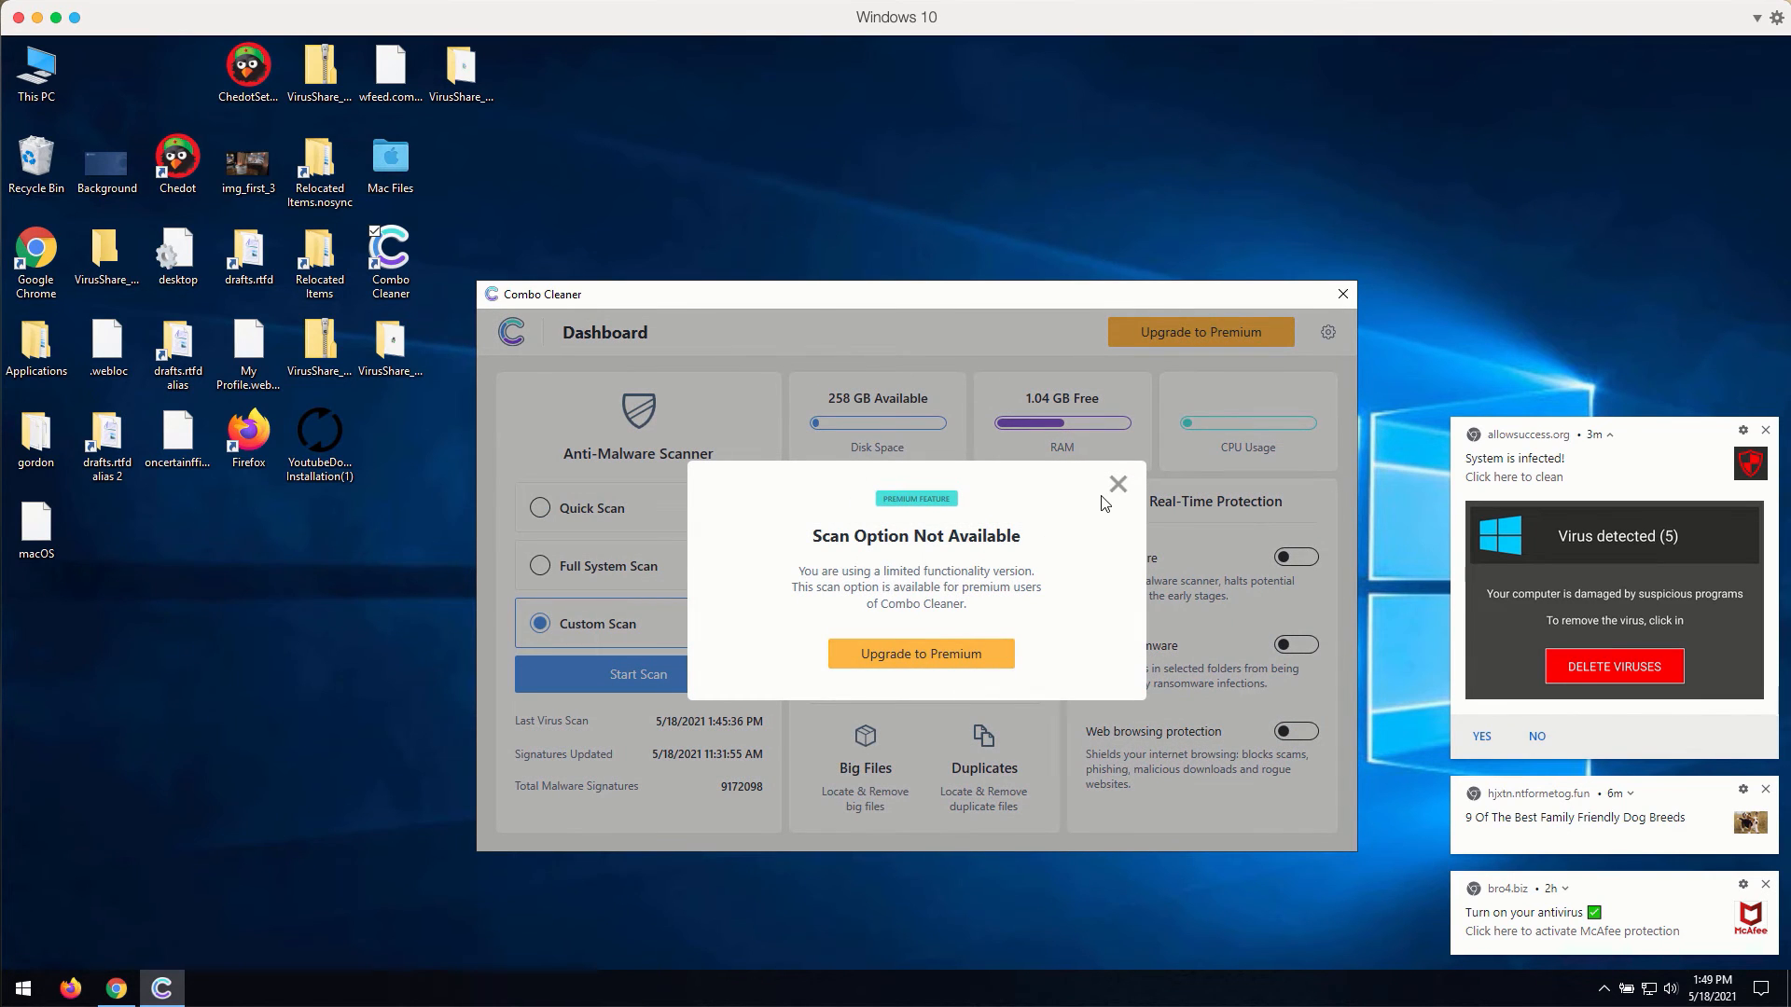
left_click(1117, 483)
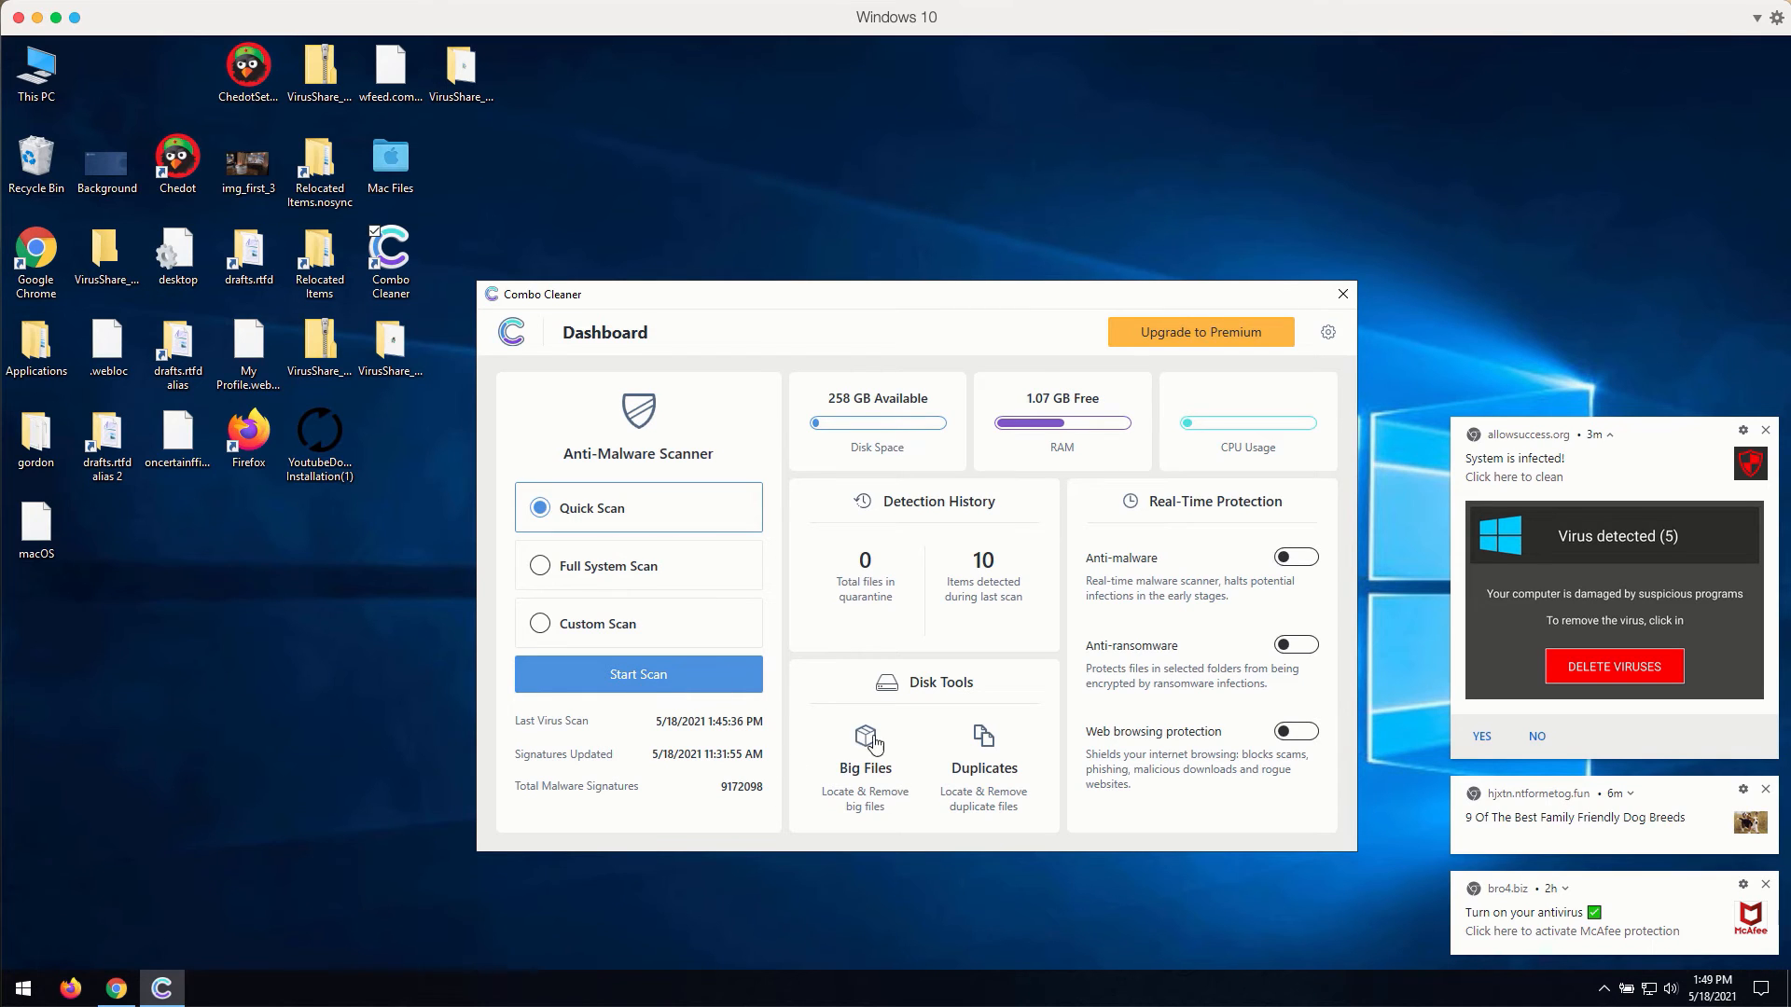
mouse_move(980, 760)
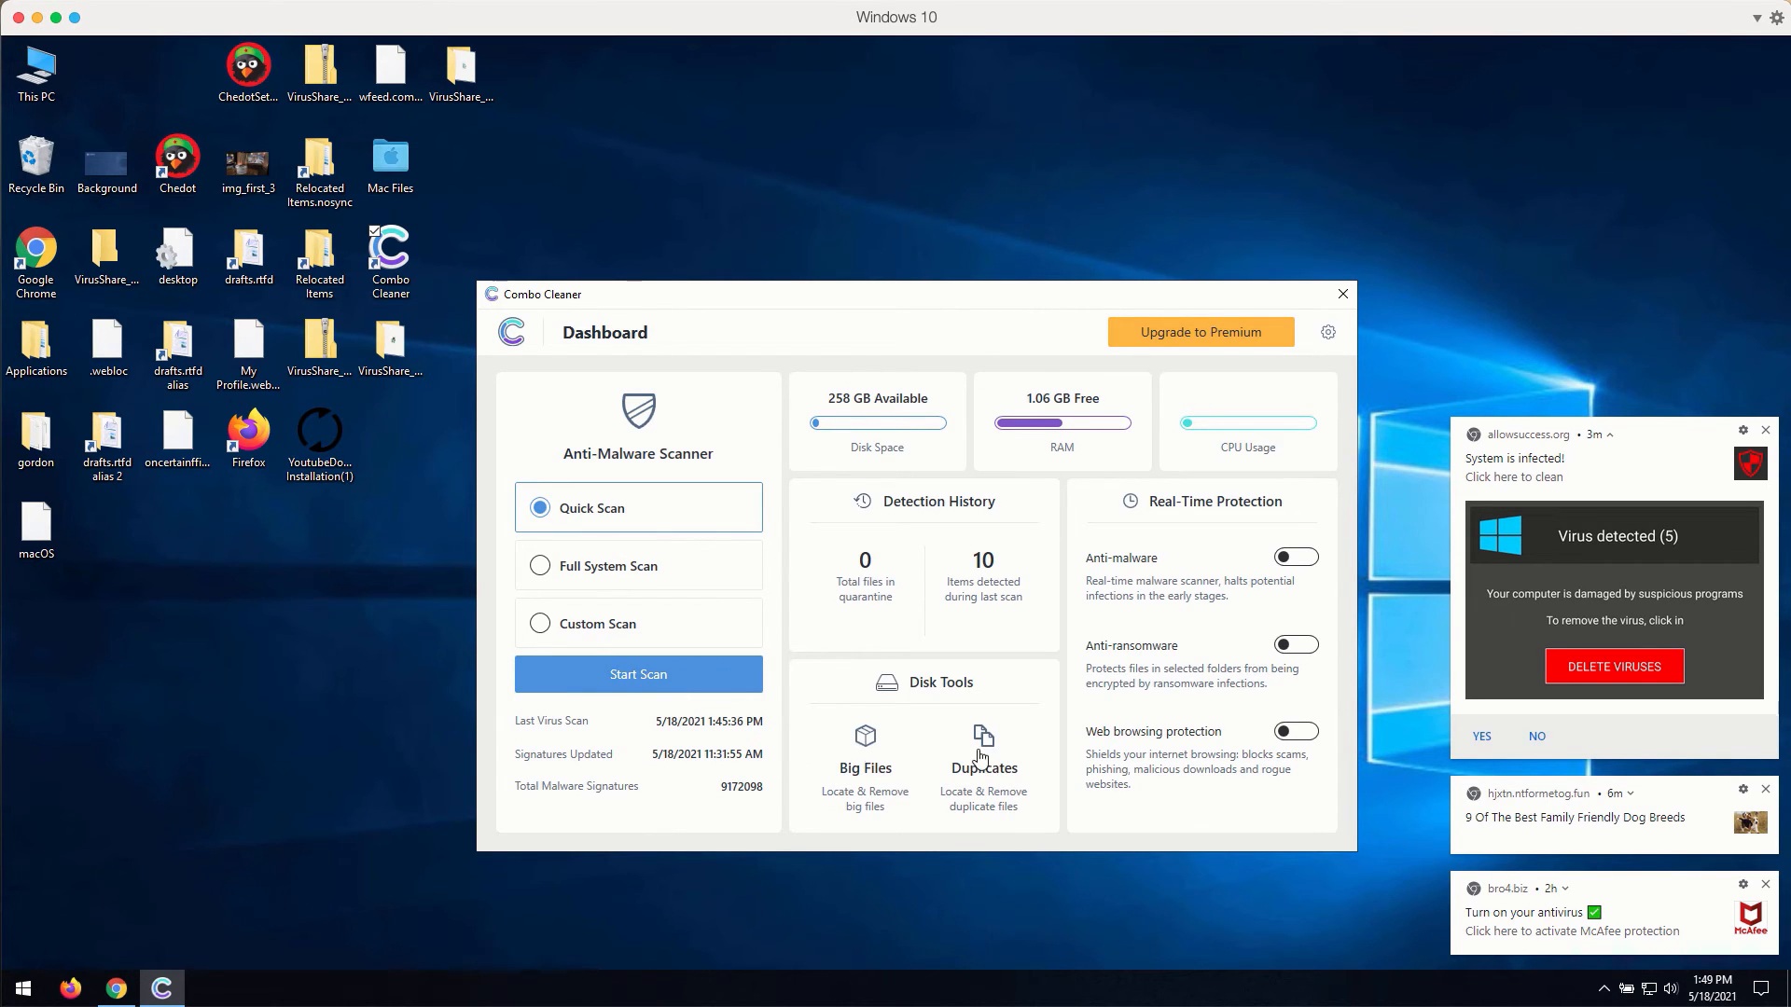
left_click(864, 753)
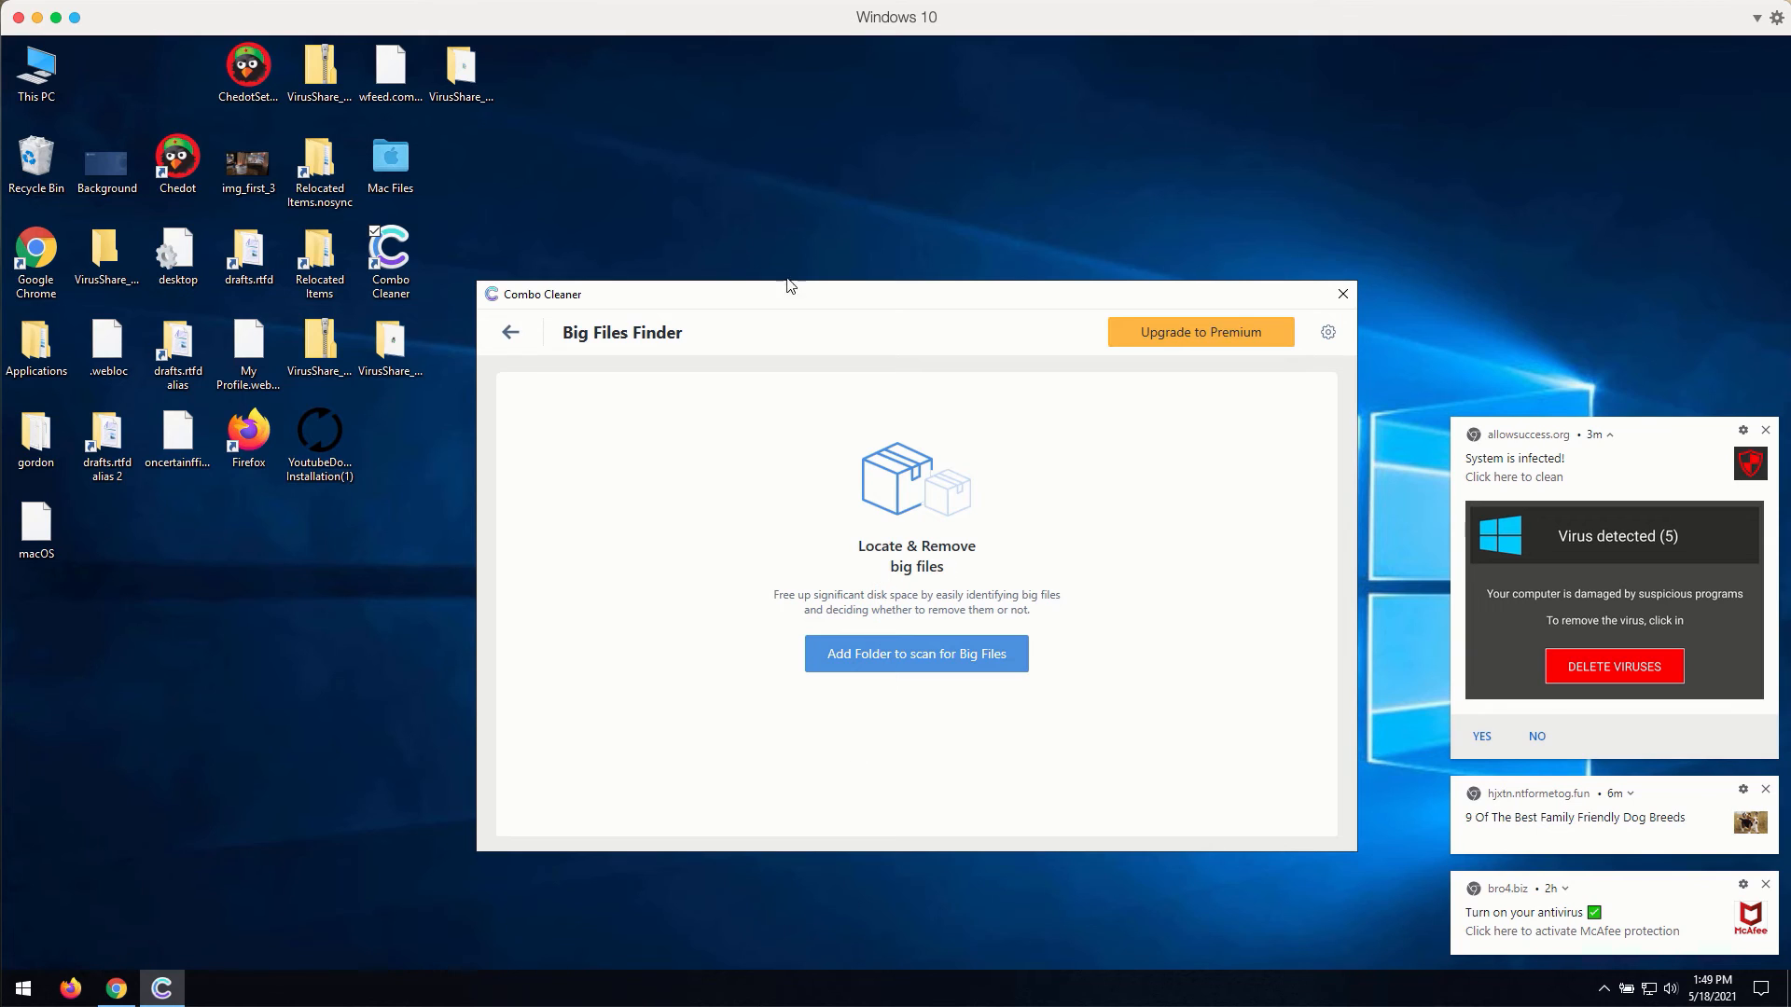
left_click(509, 332)
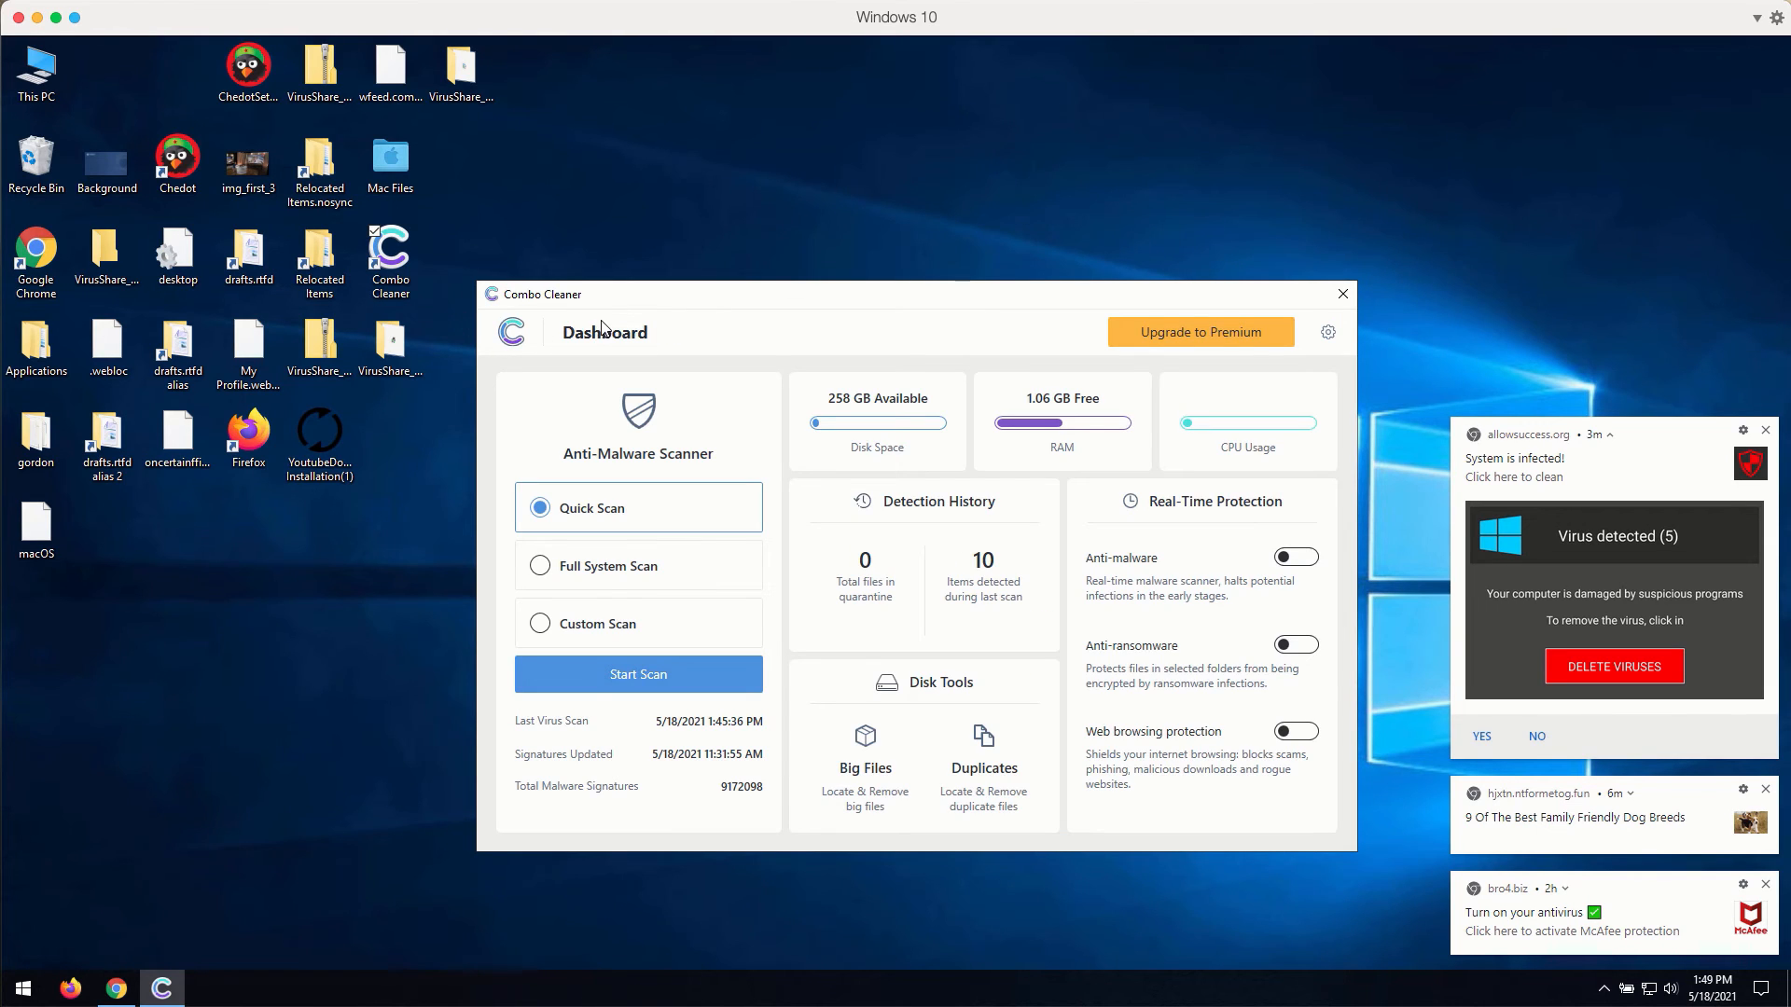
mouse_move(625, 304)
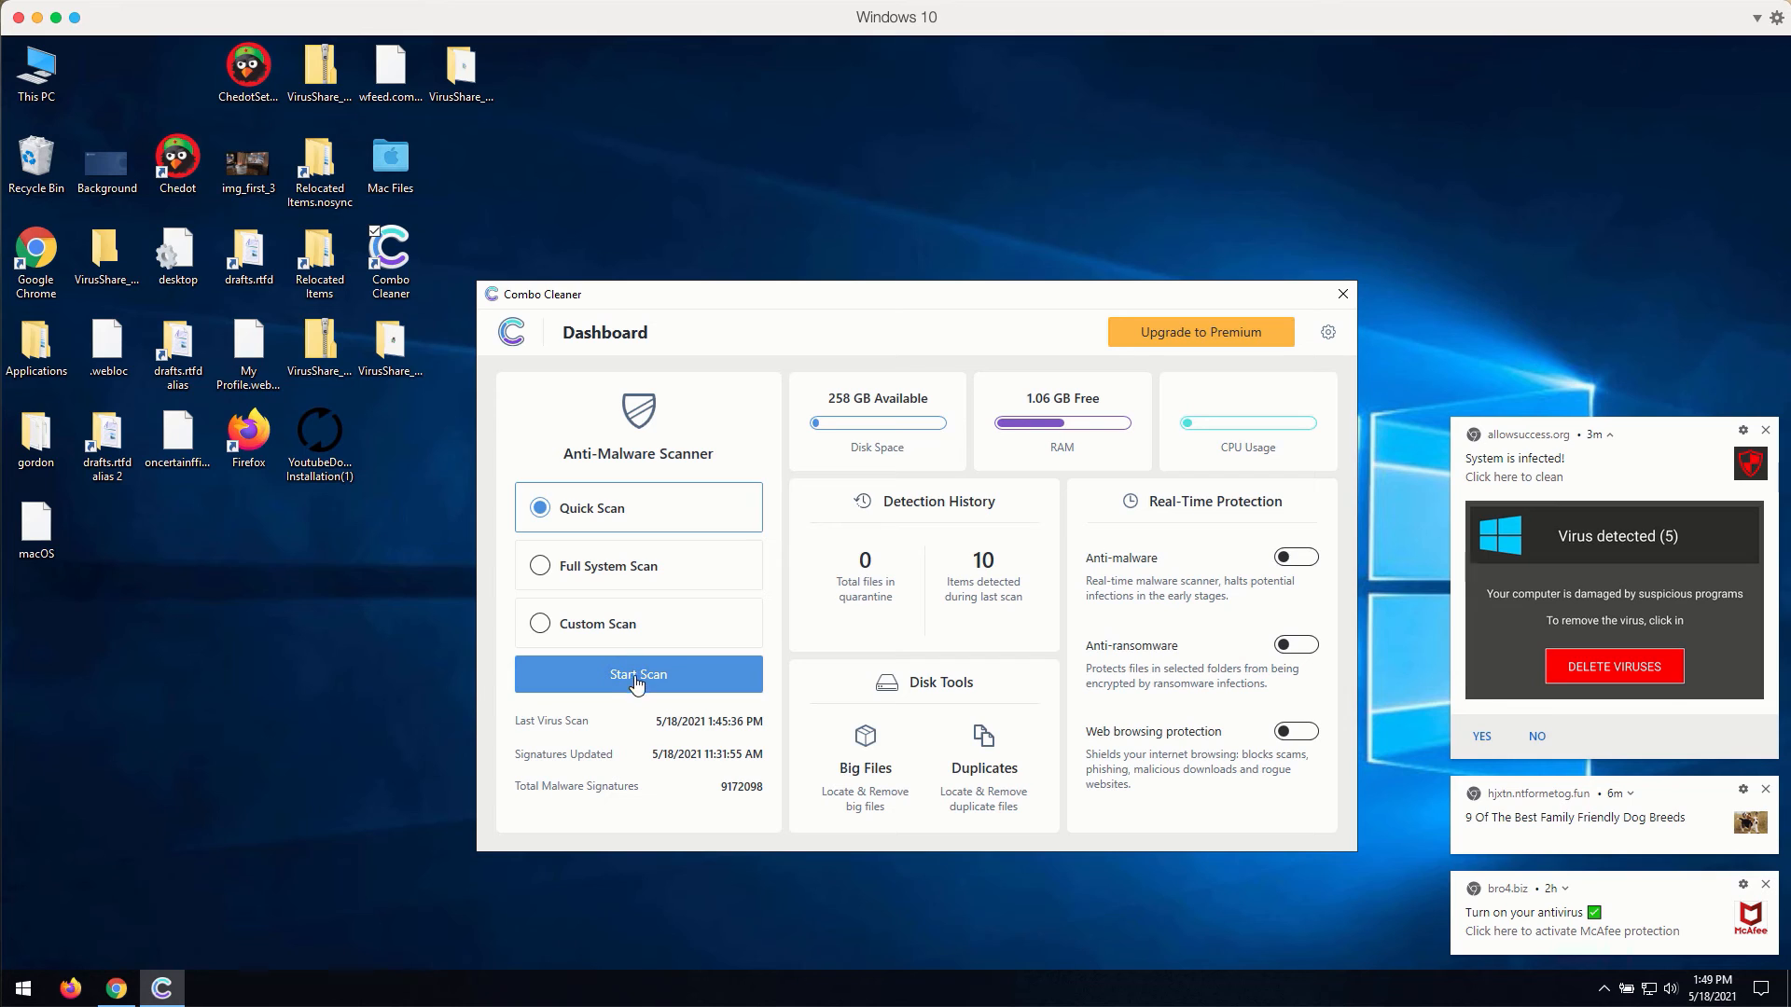
mouse_move(627, 682)
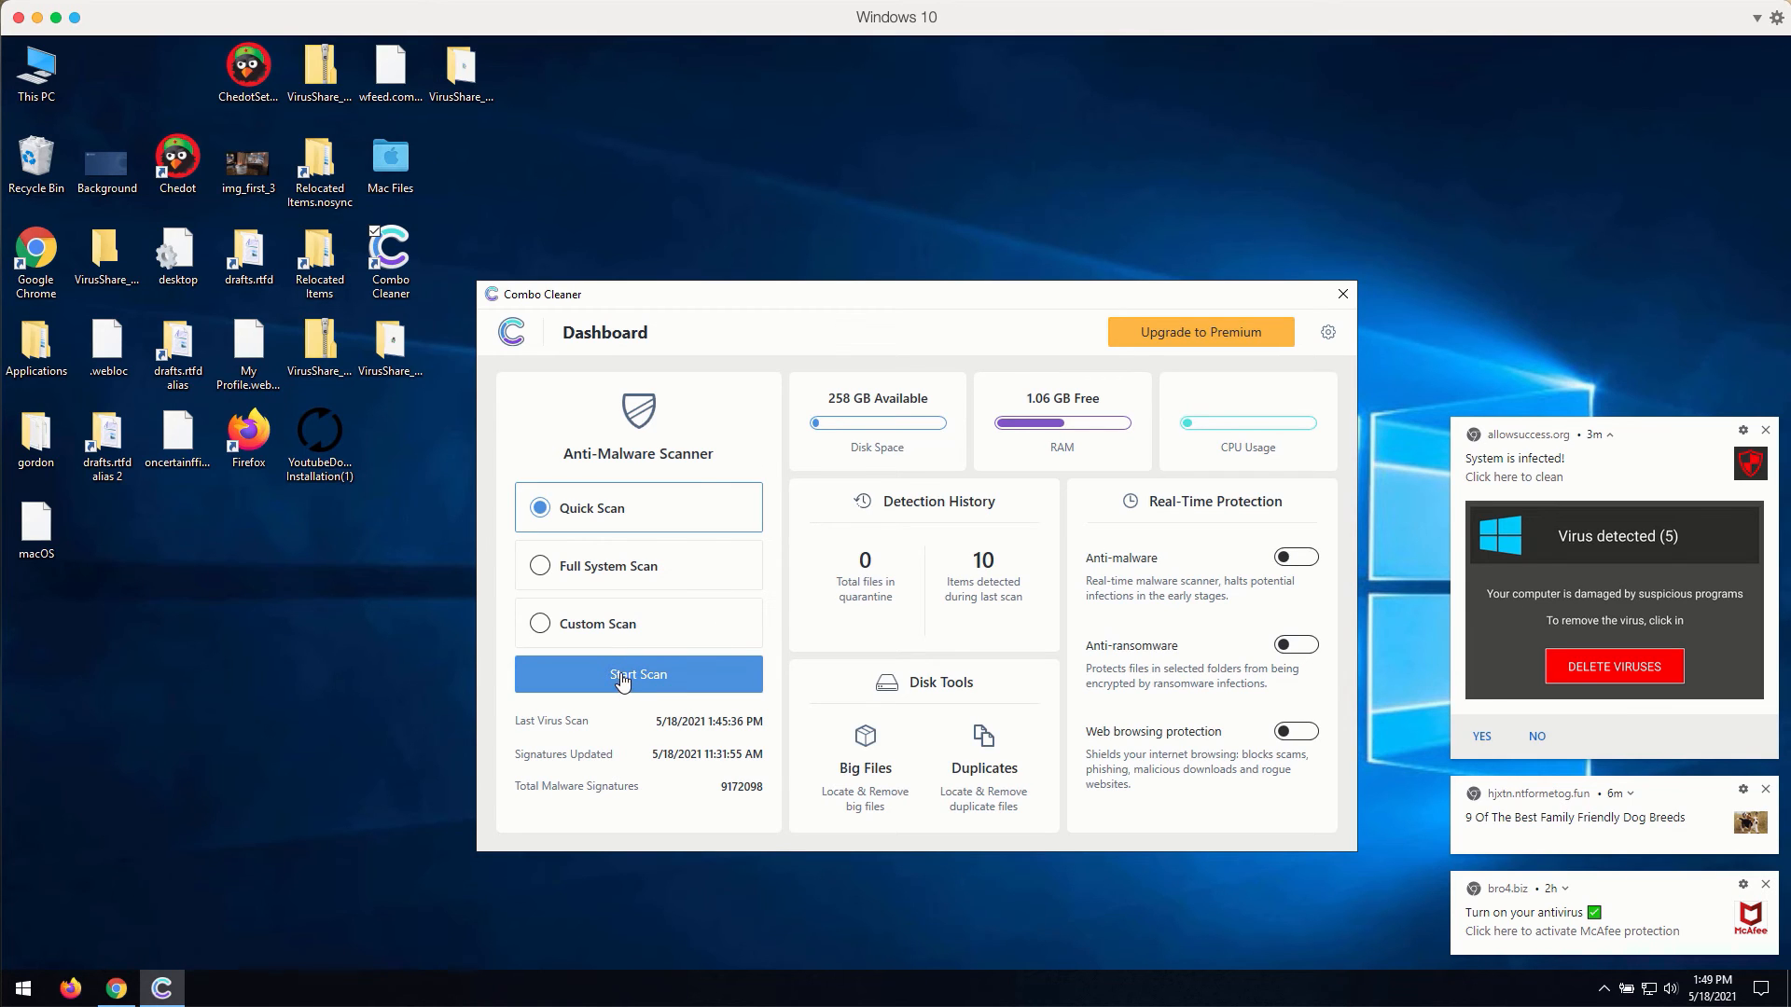
Run a quick scan and cancel it once 10 suspicious items are found
left_click(638, 673)
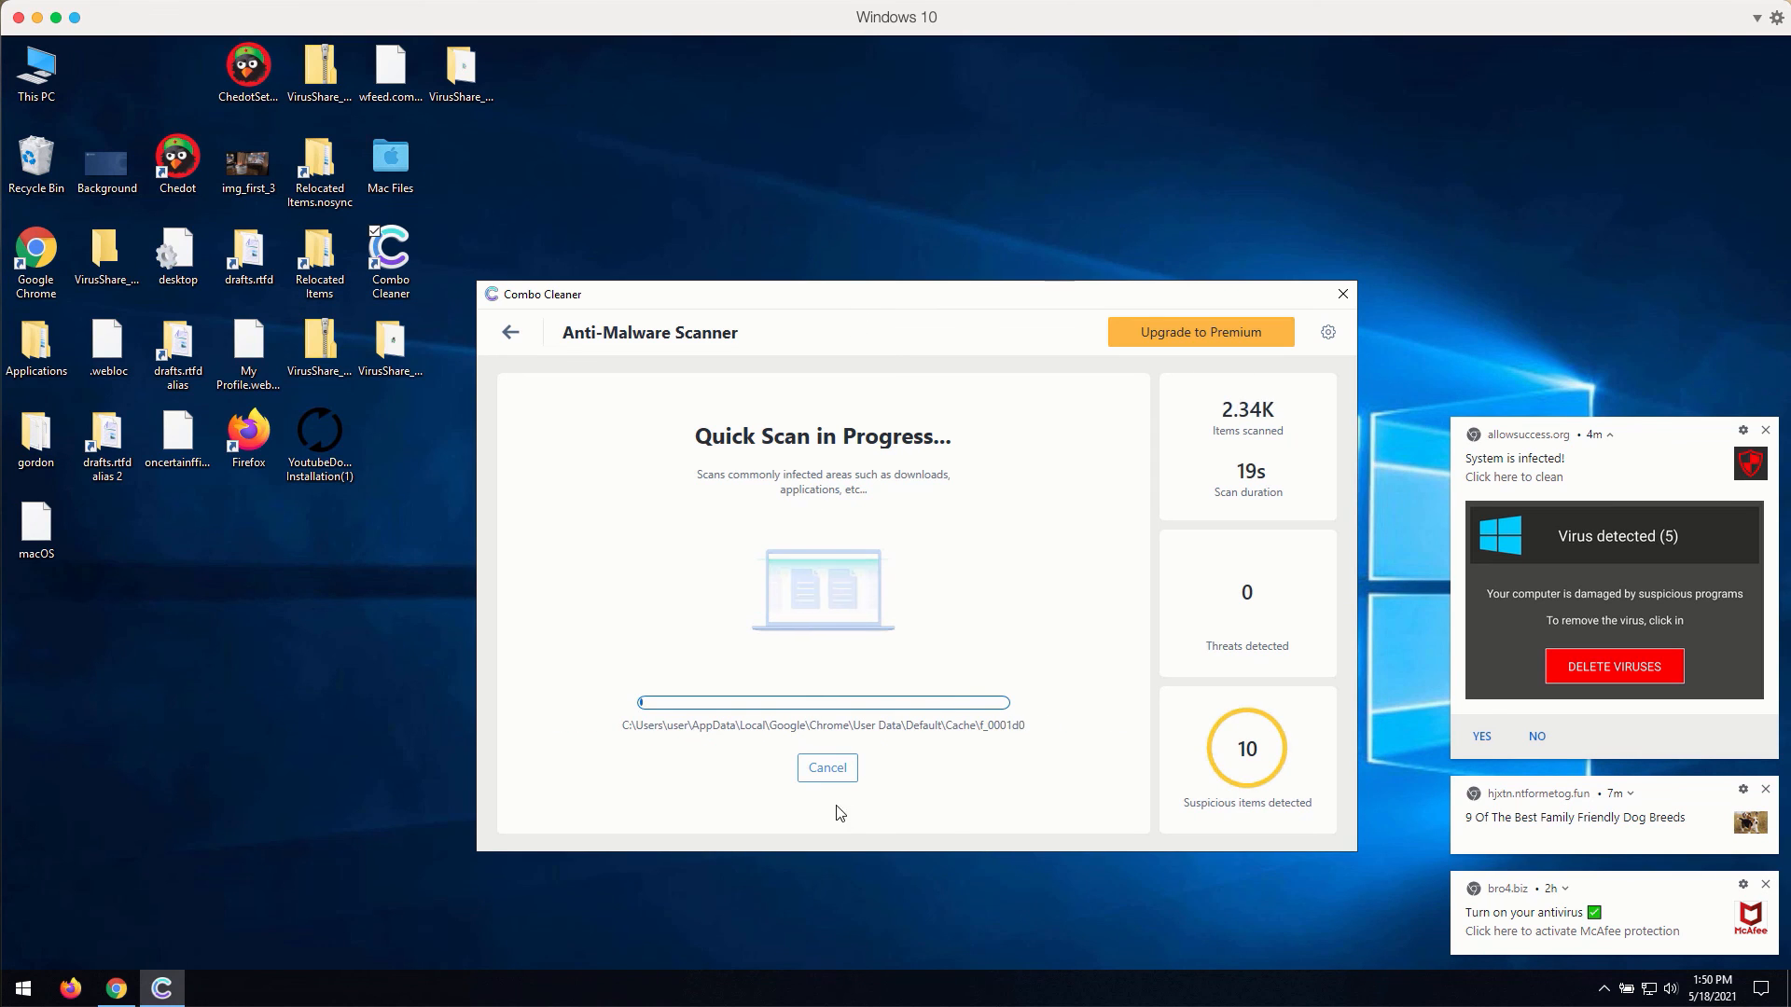
left_click(826, 766)
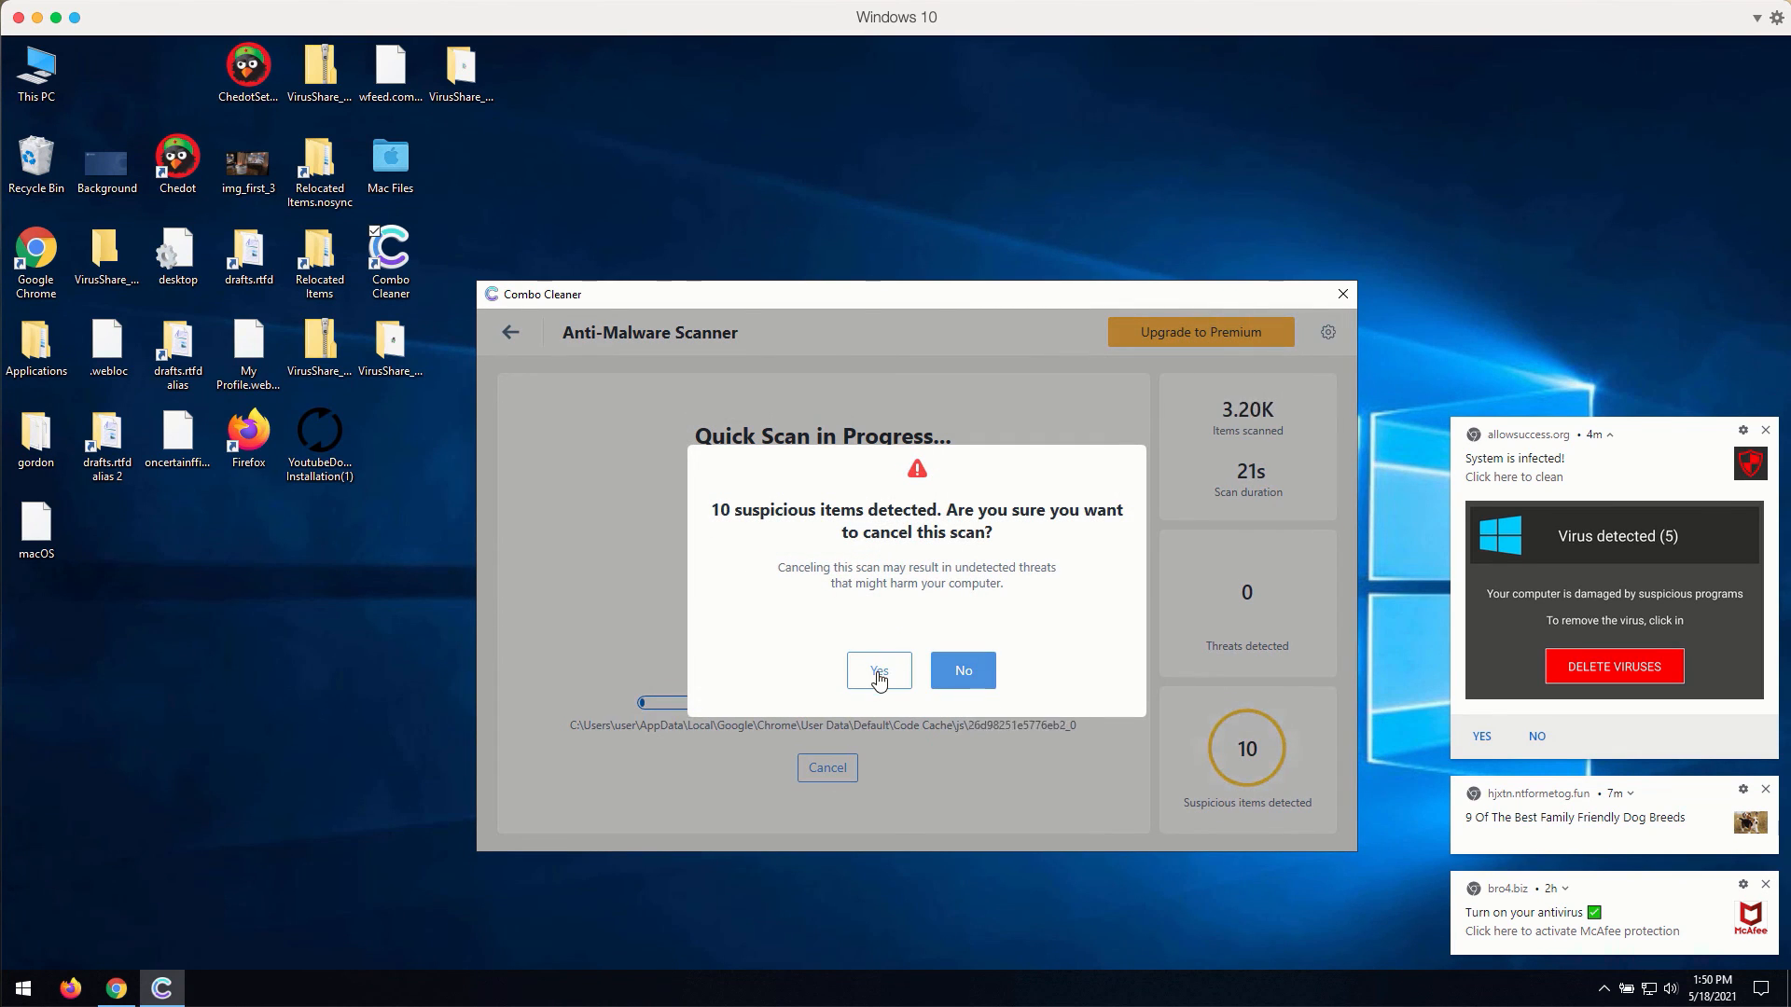
left_click(963, 670)
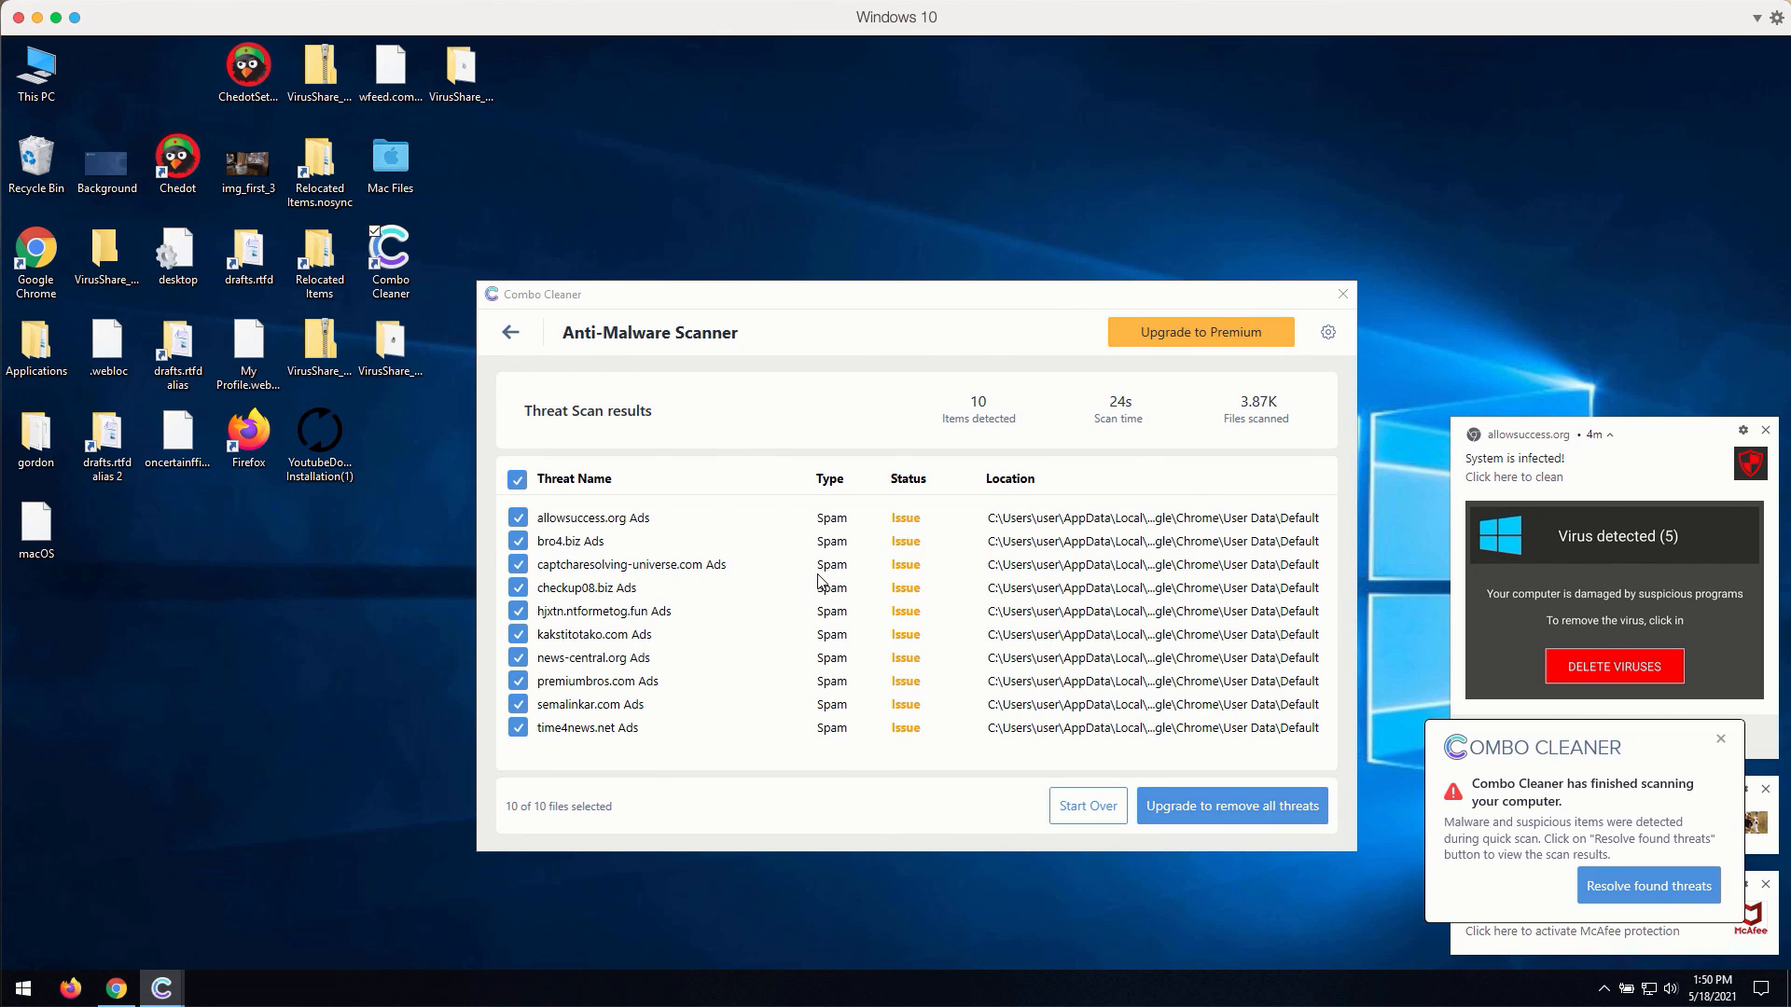
mouse_move(914, 136)
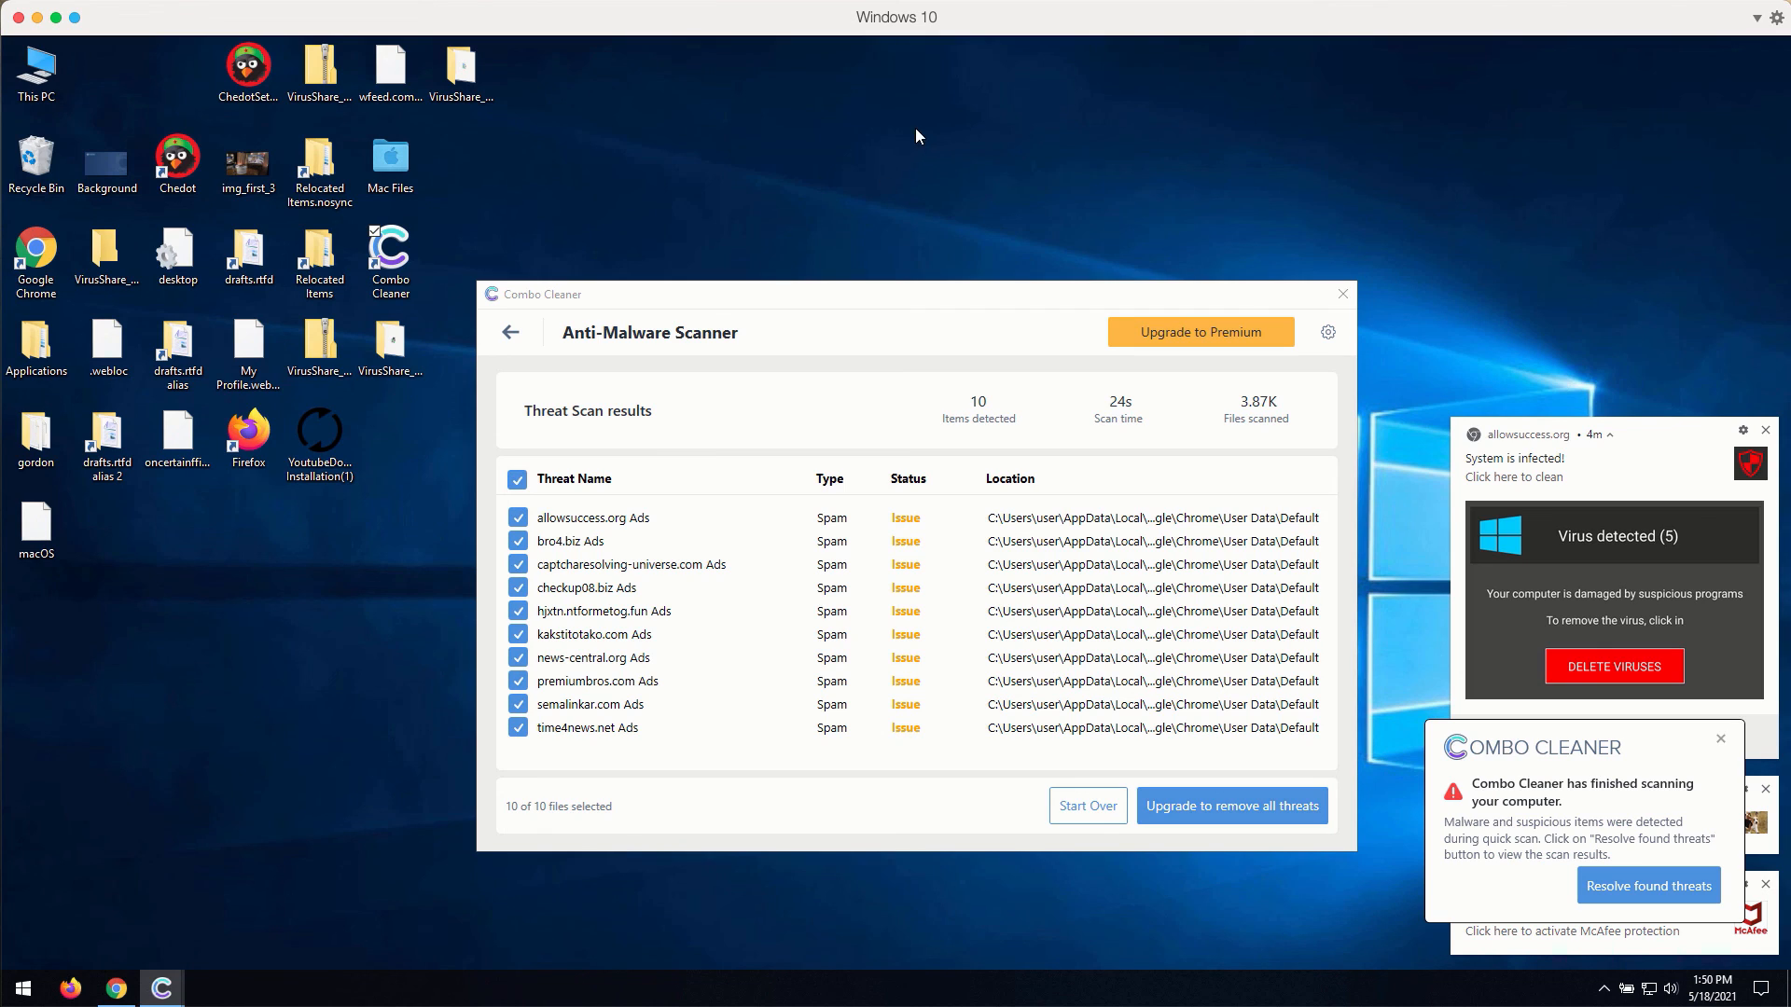
mouse_move(908, 307)
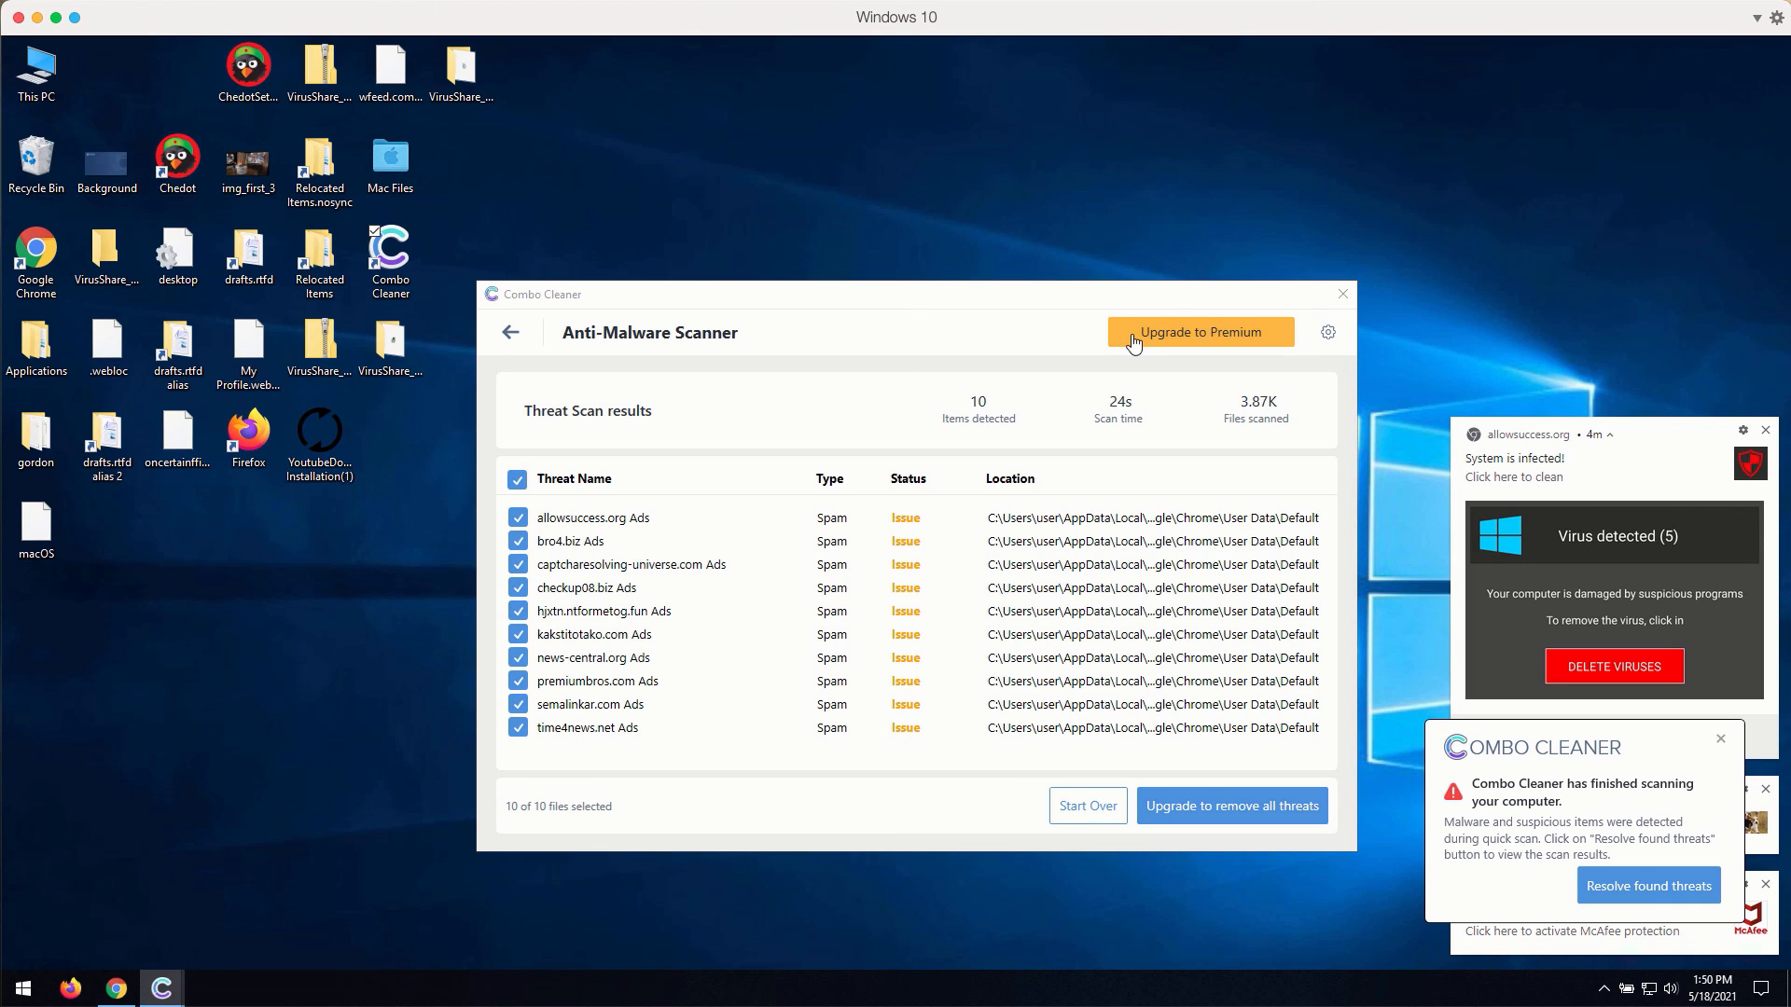
mouse_move(705, 207)
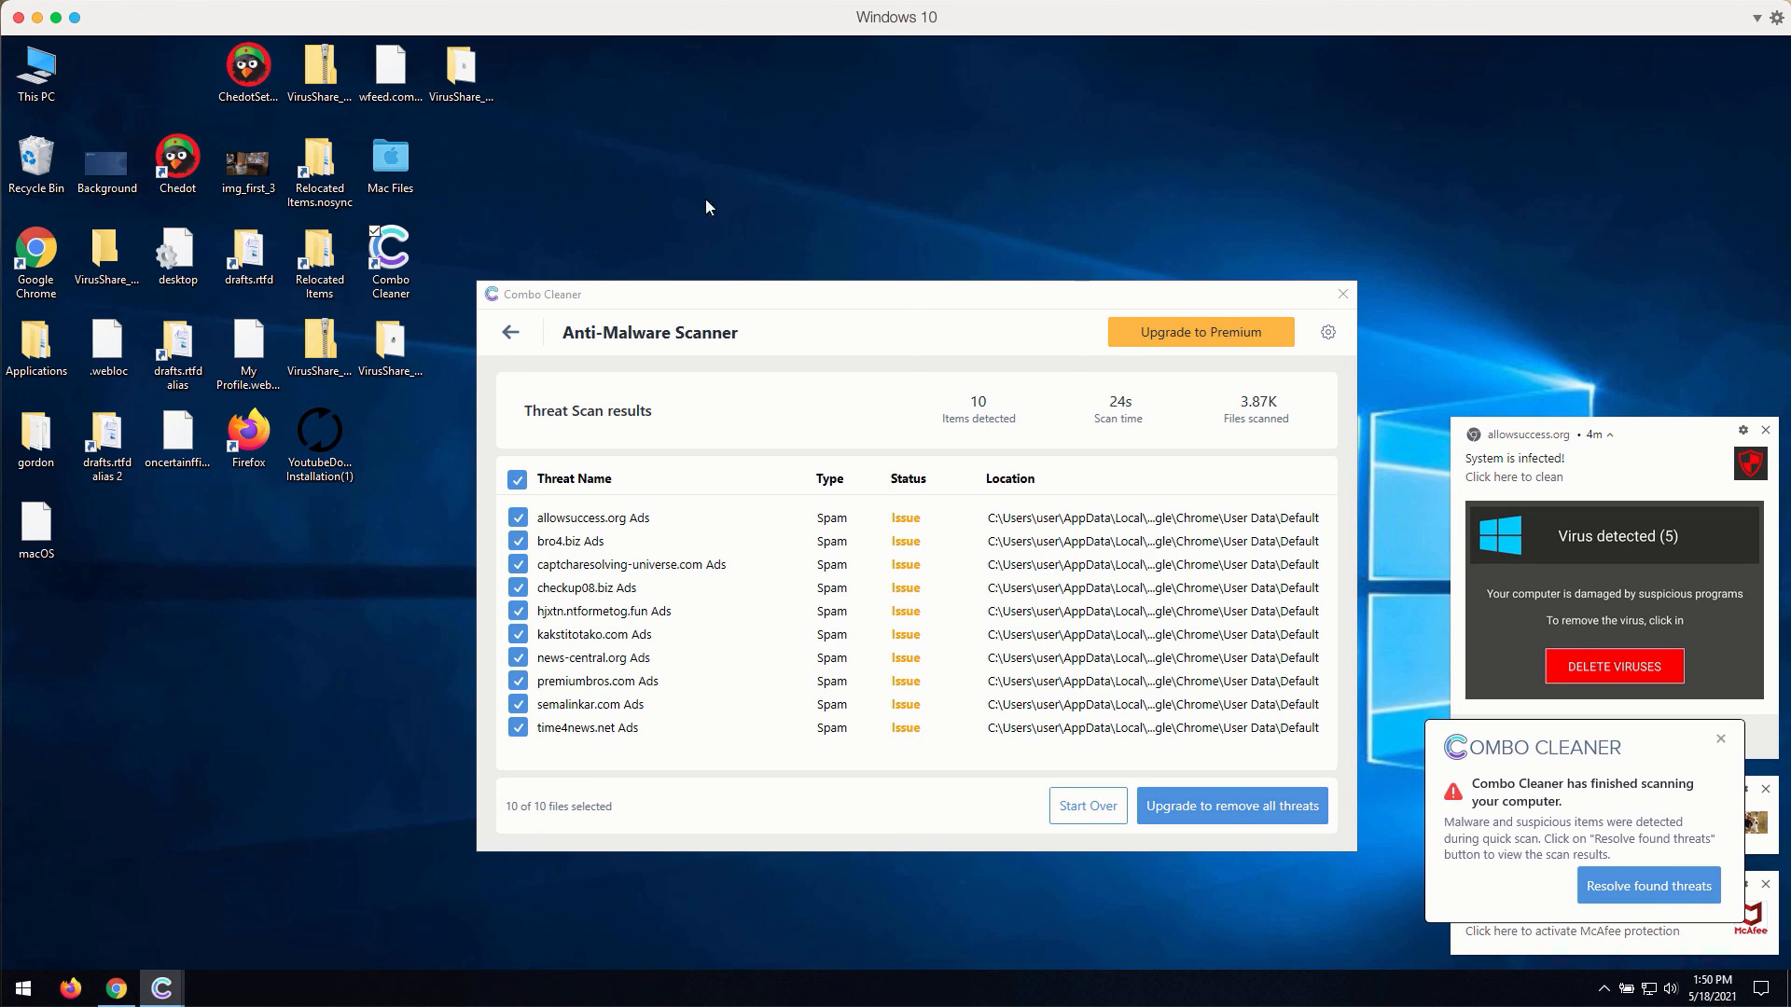